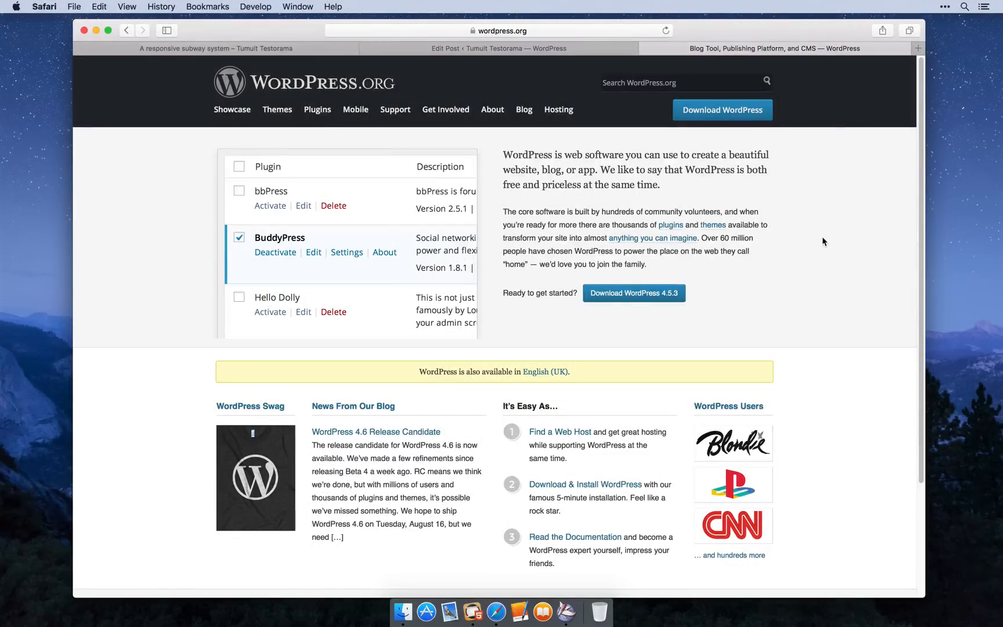
mouse_move(815, 197)
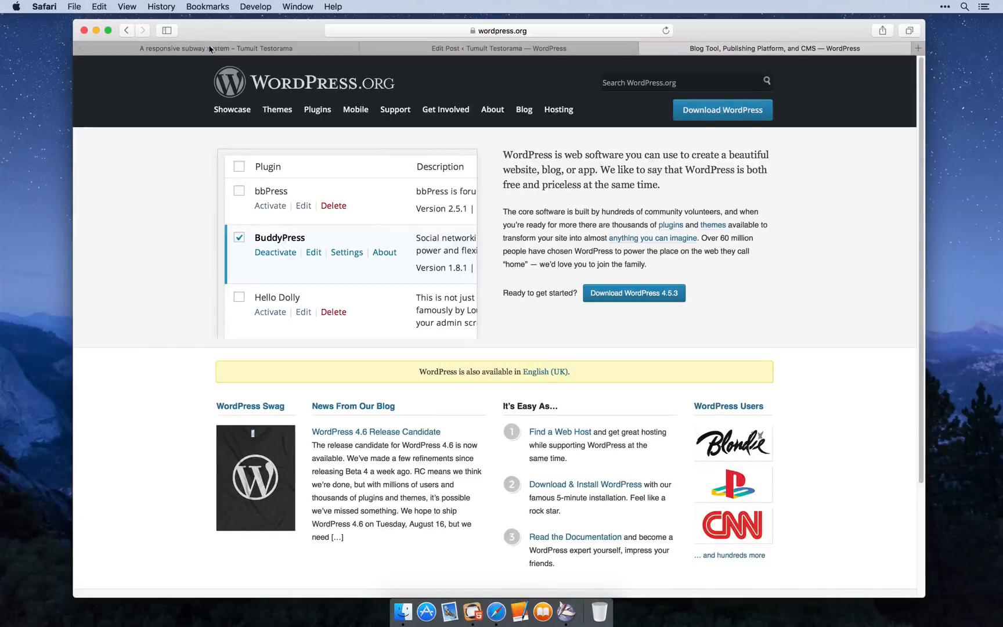
Preview the subway post tab in Responsive Design Mode at iPhone 4s, then iPhone 6s
left_click(215, 48)
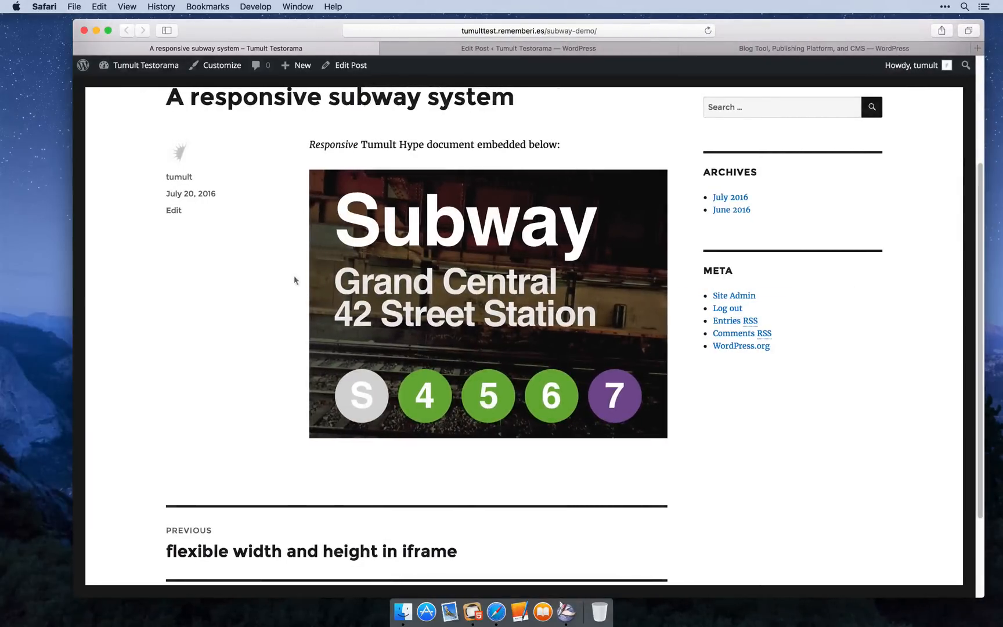
left_click(255, 7)
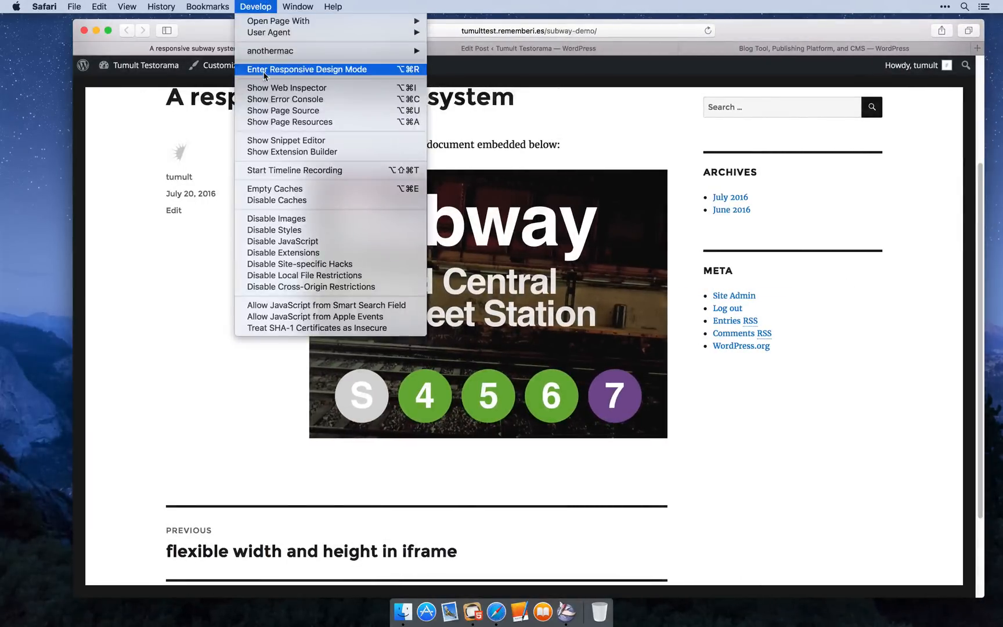
left_click(306, 69)
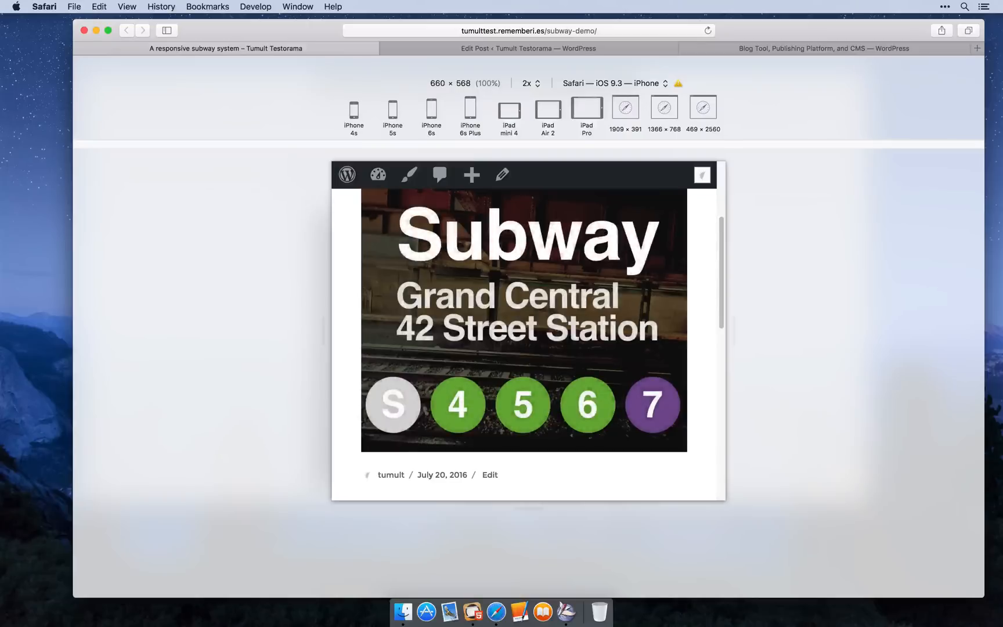
left_click(353, 112)
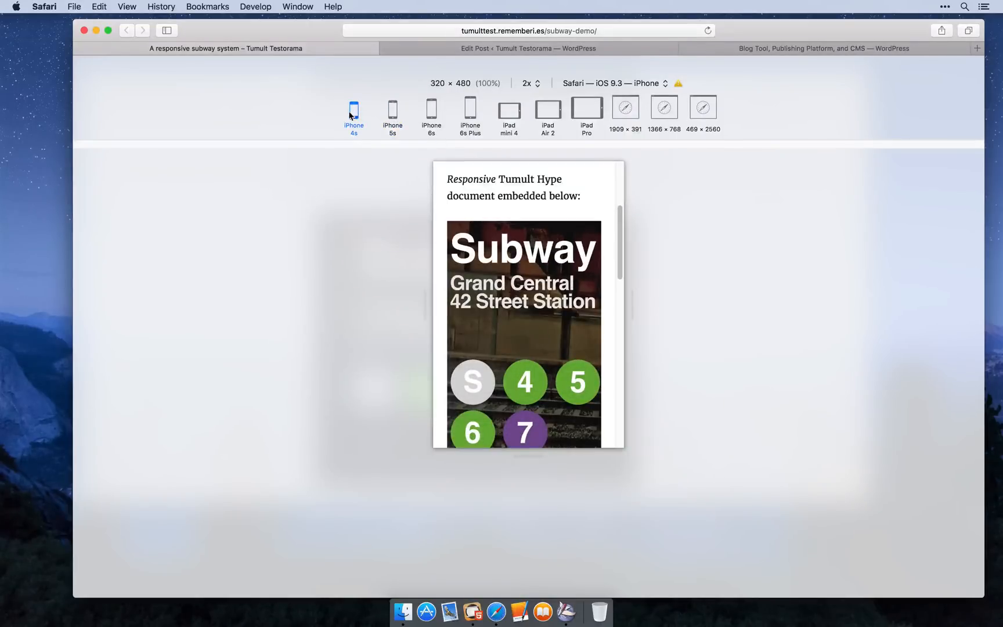
left_click(431, 106)
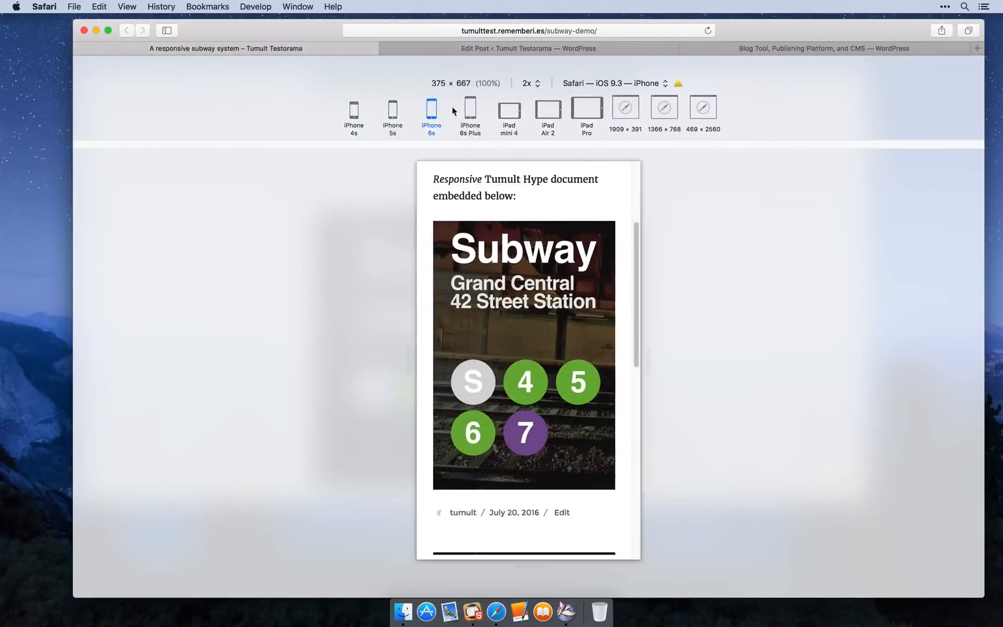
Preview at iPhone 6s Plus, close Preferences, then exit Responsive Design Mode to desktop width
left_click(470, 115)
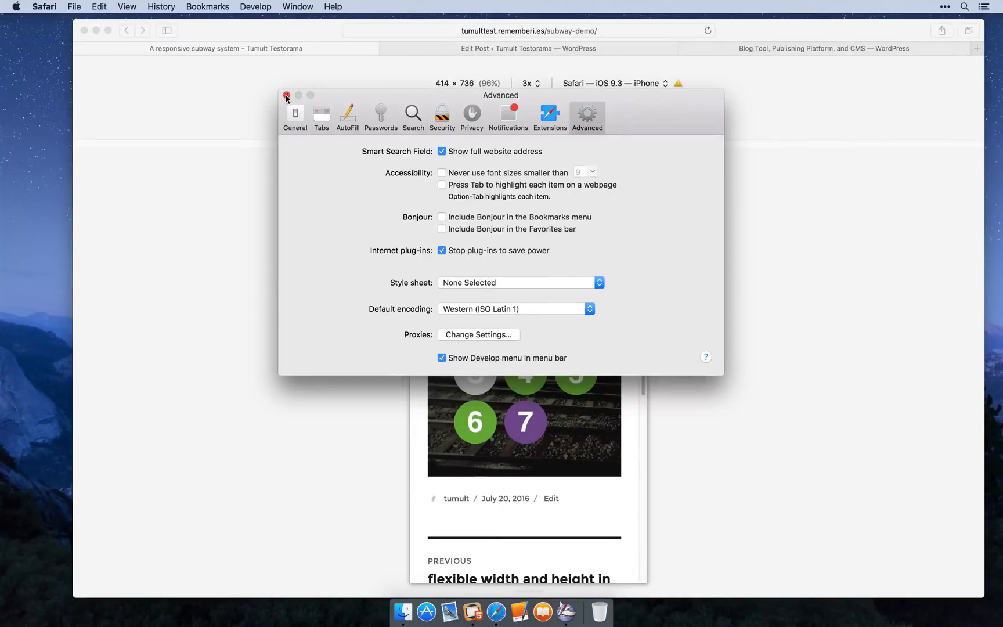
left_click(286, 95)
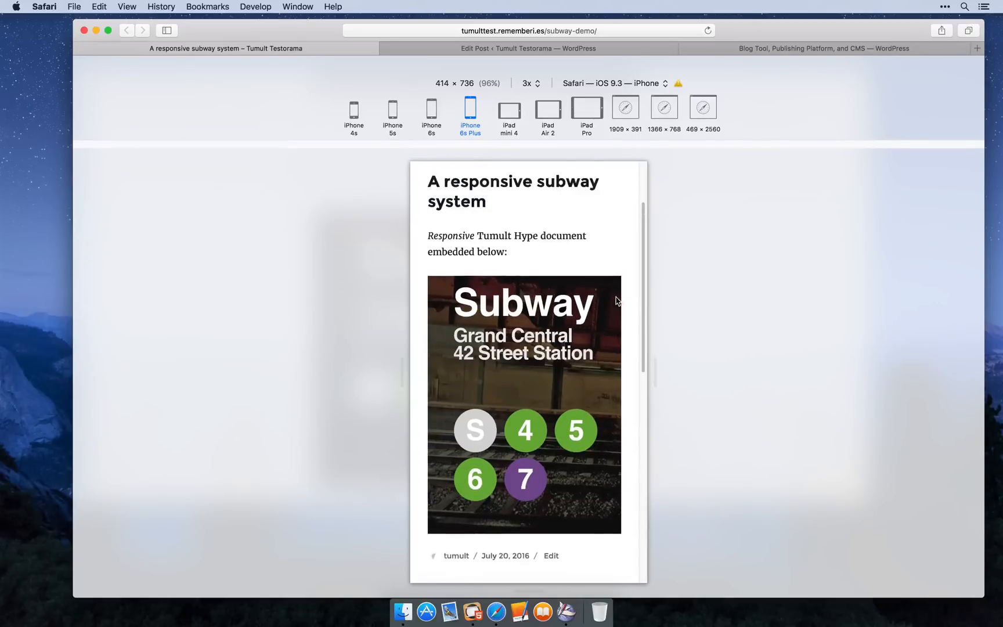
scroll("down", 3)
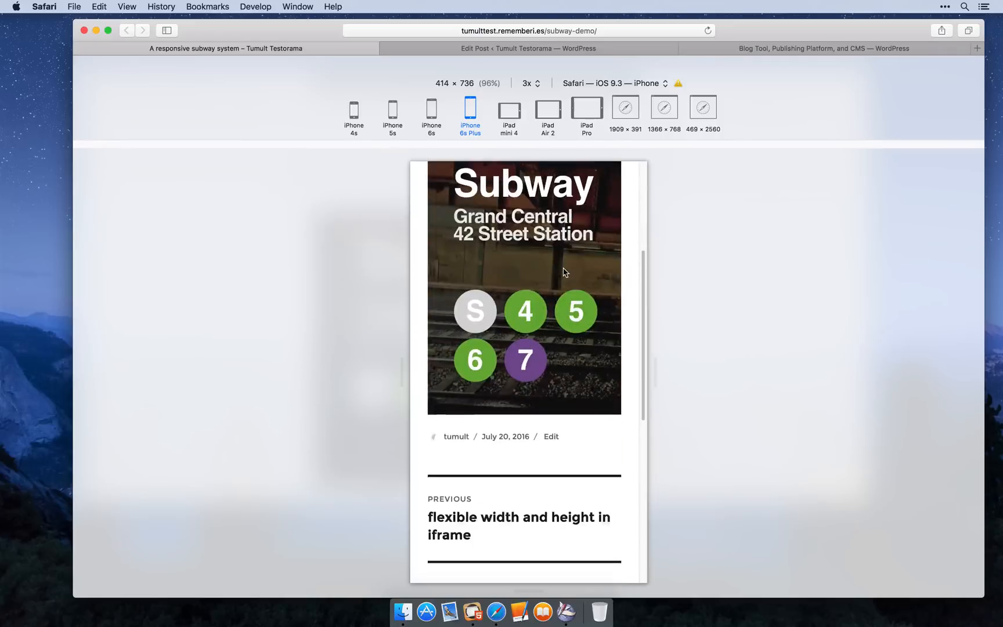
left_click(585, 106)
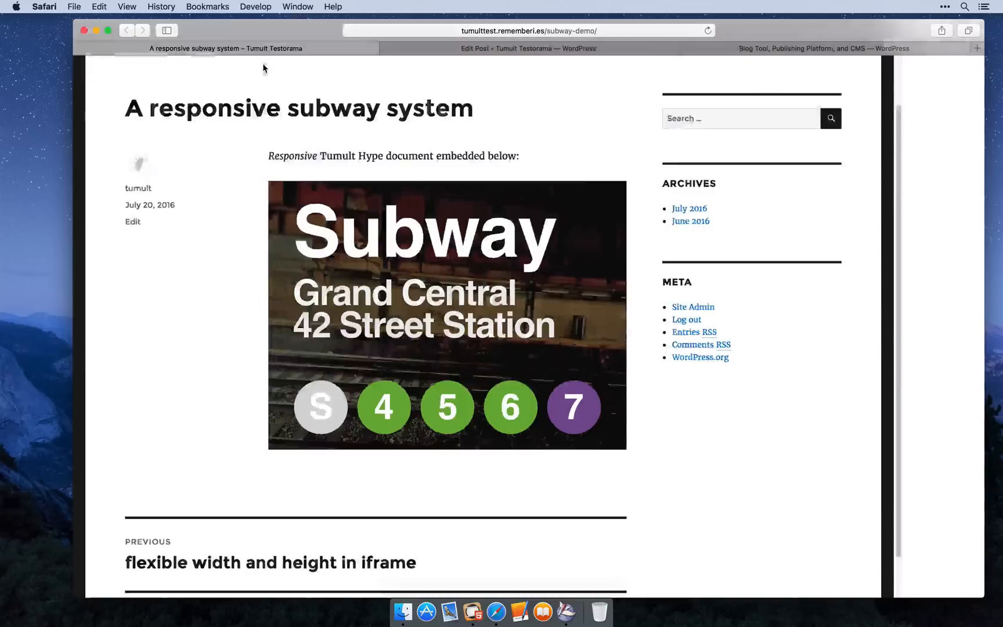
Open Web Inspector on the post's entry-content element holding the Hype sign
right_click(332, 196)
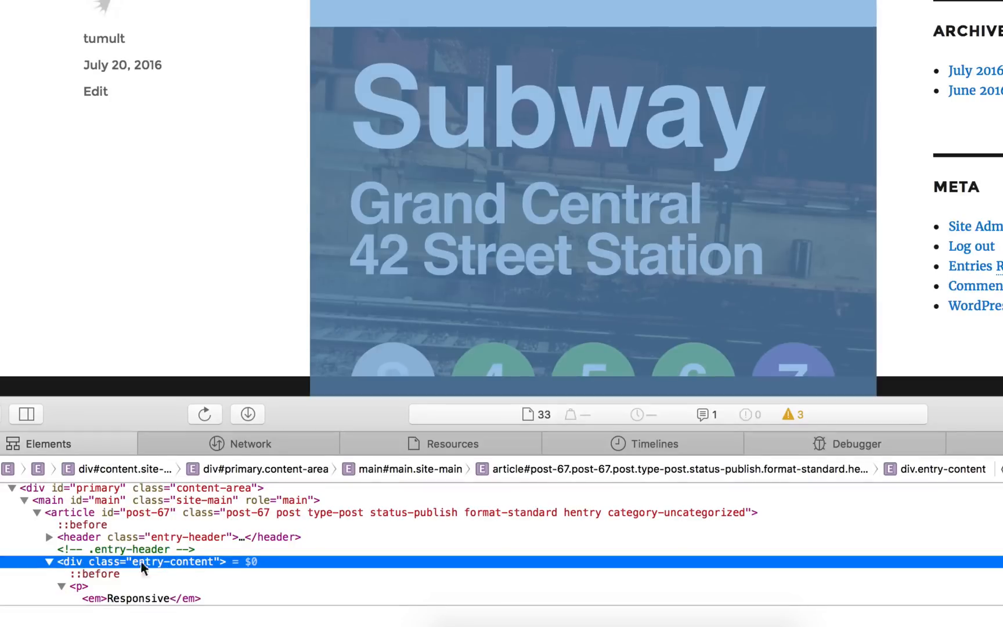
scroll("down", 3)
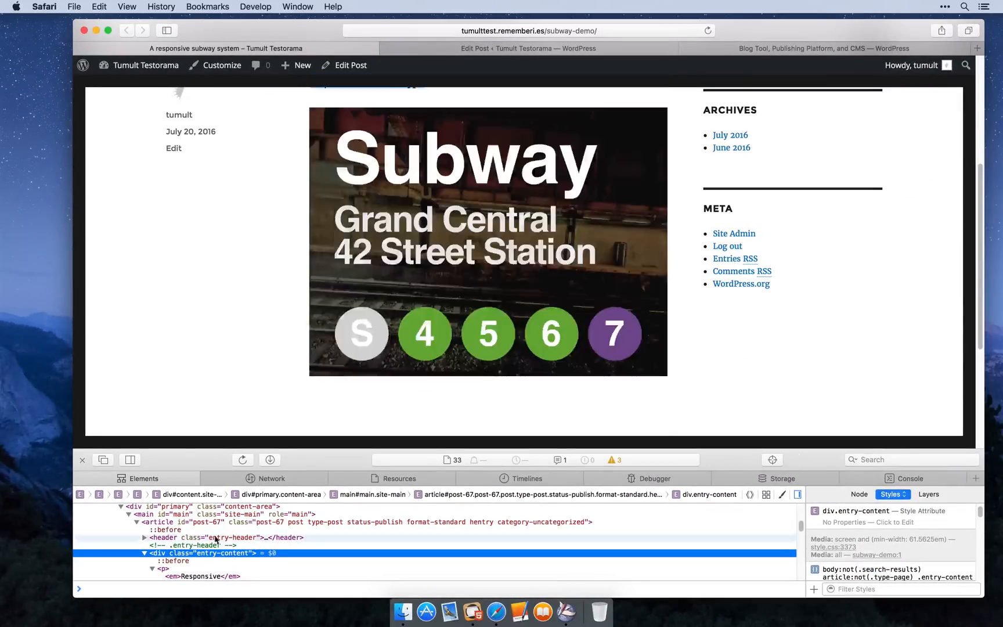
left_click(255, 7)
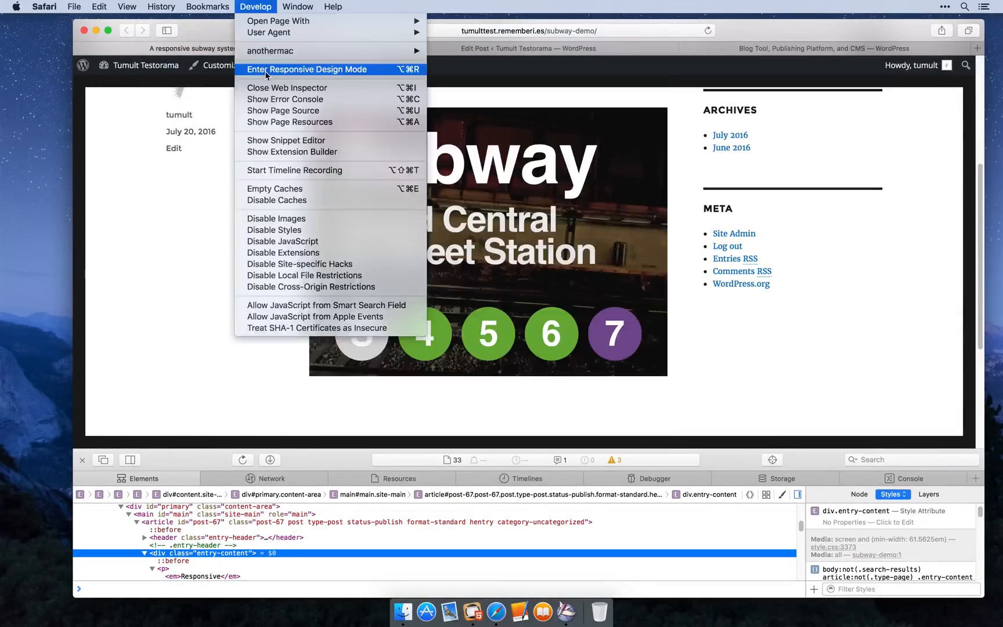
Re-enter Responsive Design Mode, preview at iPhone 5s, then exit with Web Inspector open
left_click(307, 69)
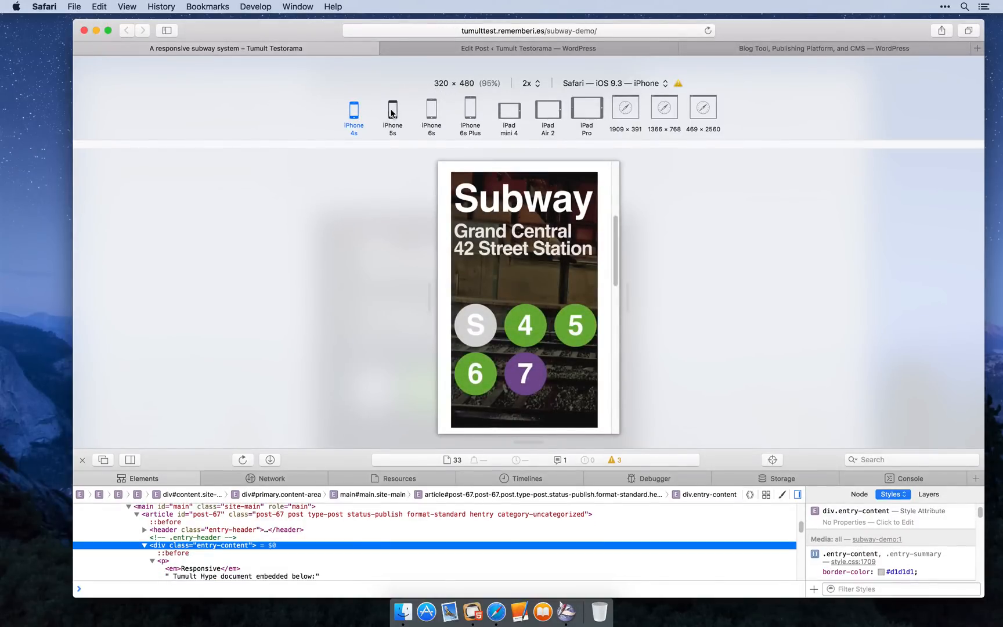
left_click(392, 112)
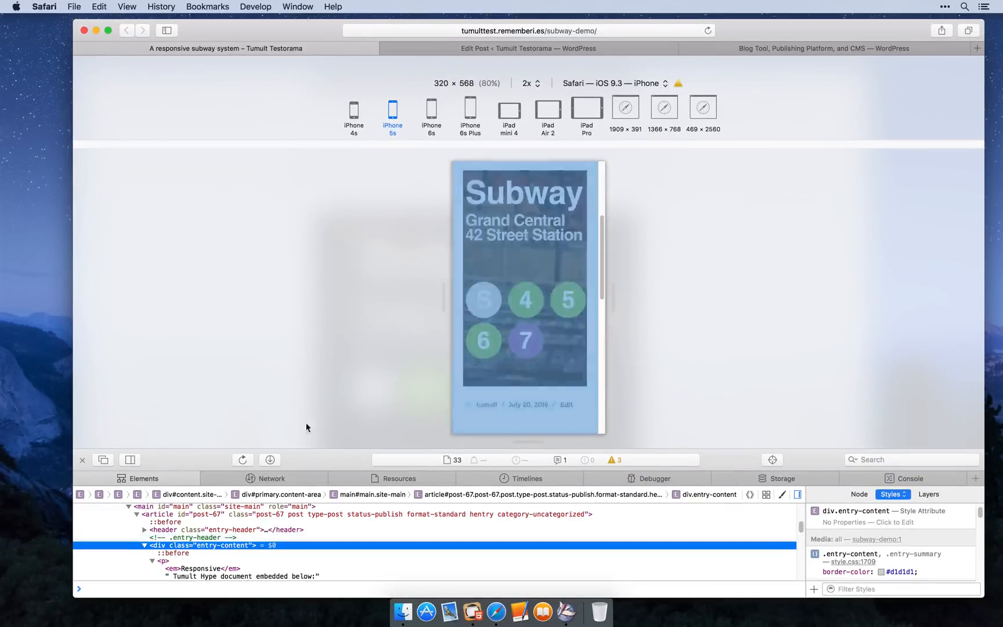
left_click(256, 7)
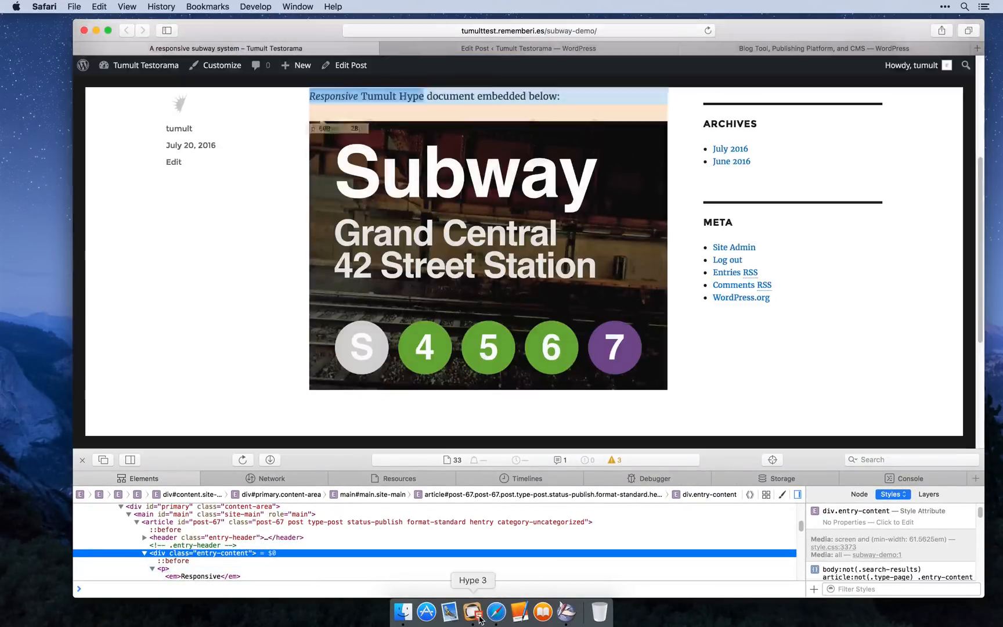
Add a responsive layout with a 420 px breakpoint to the Hype subway document
left_click(472, 613)
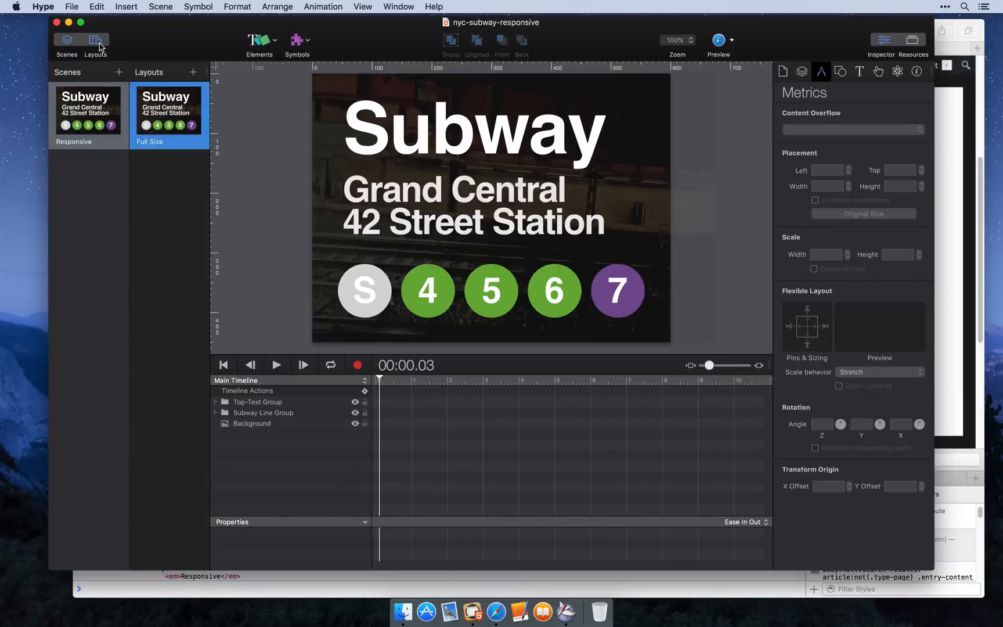
left_click(87, 109)
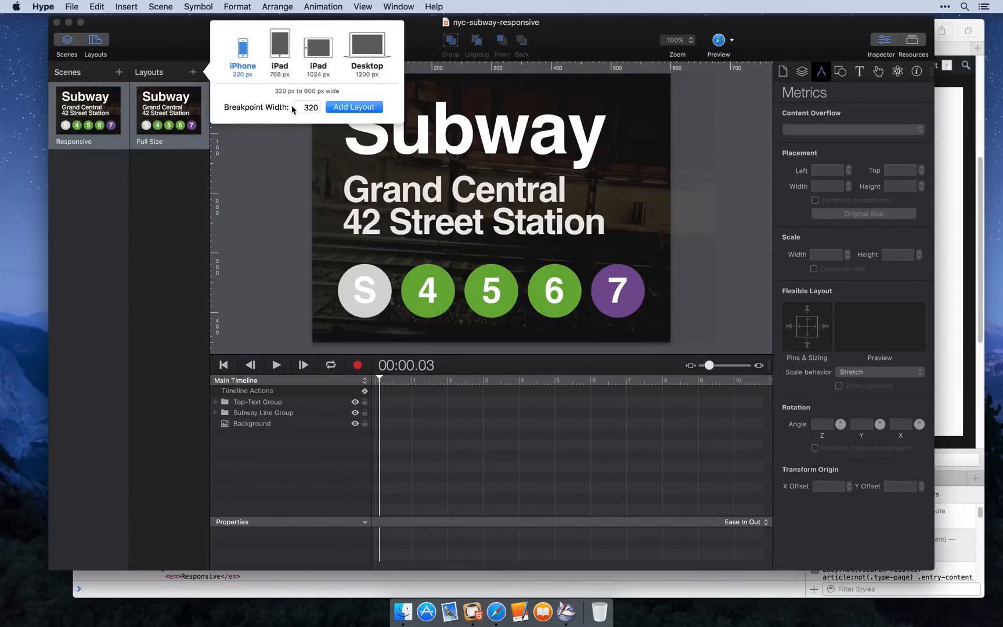
type("420")
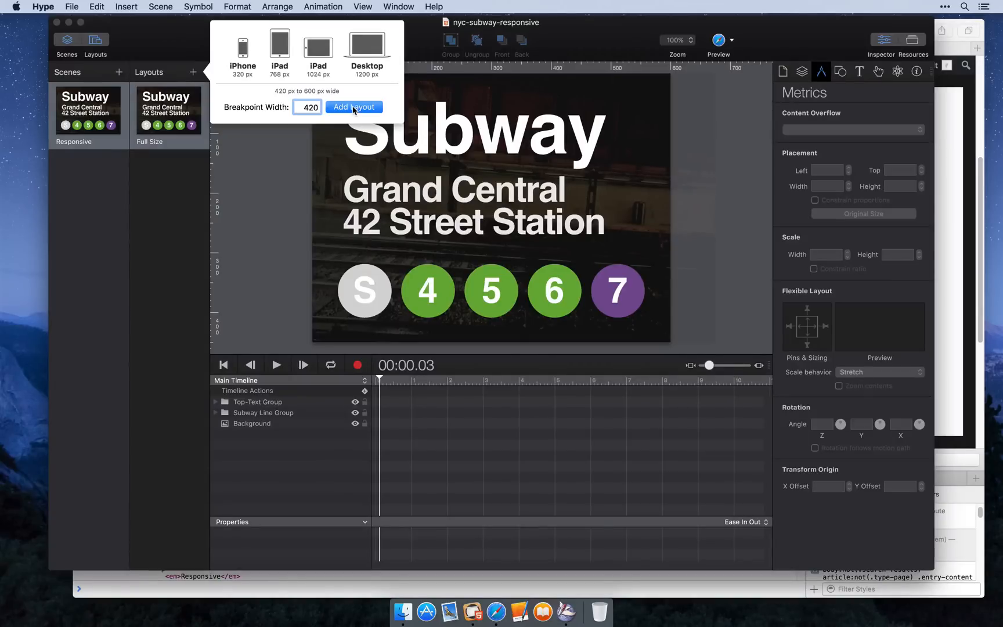
left_click(352, 107)
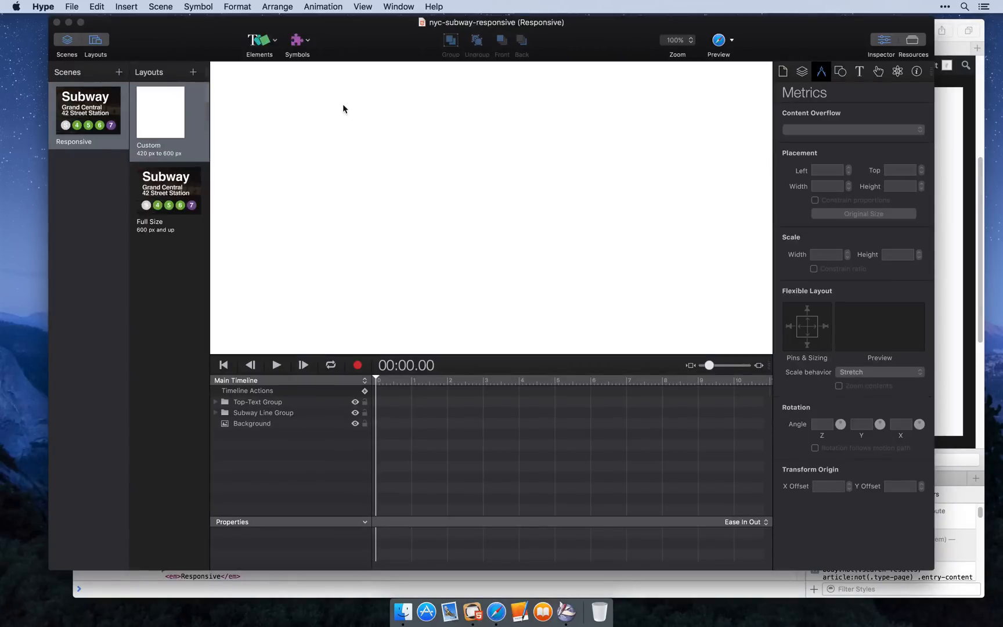
Add a second responsive layout with a 258 px breakpoint
left_click(160, 113)
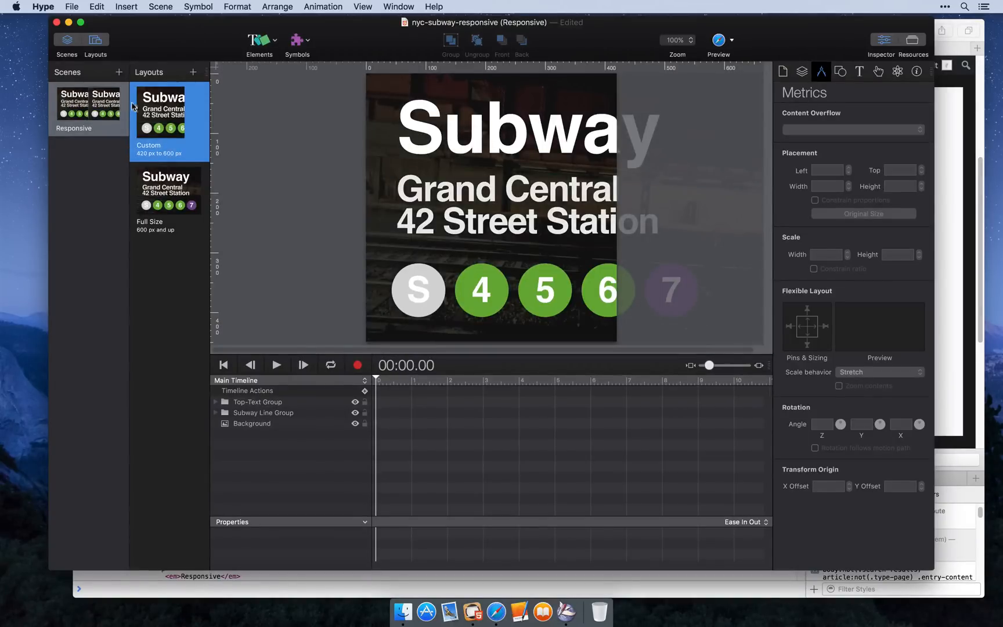
left_click(193, 72)
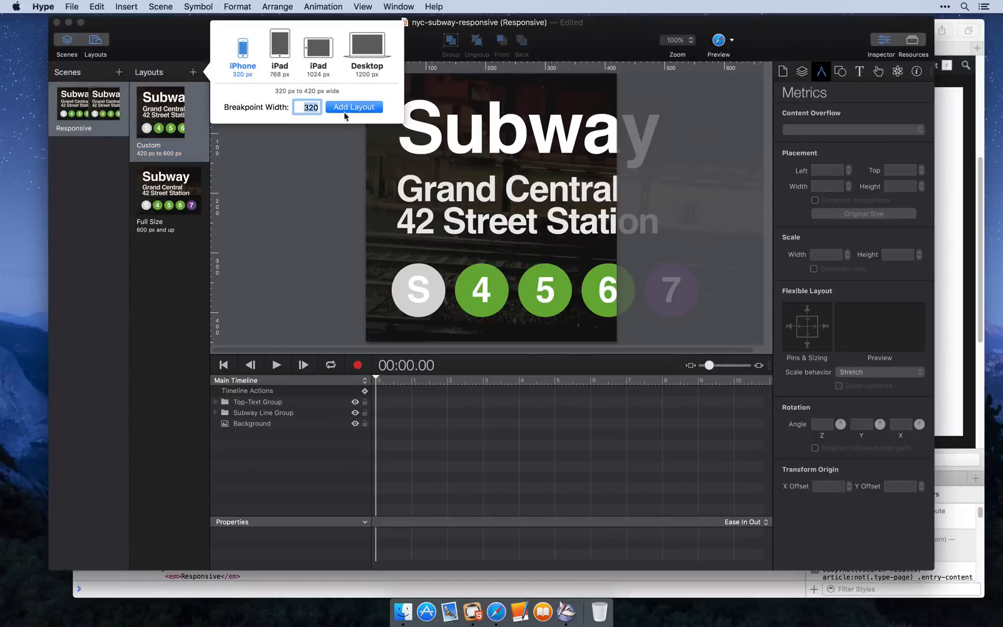
type("258")
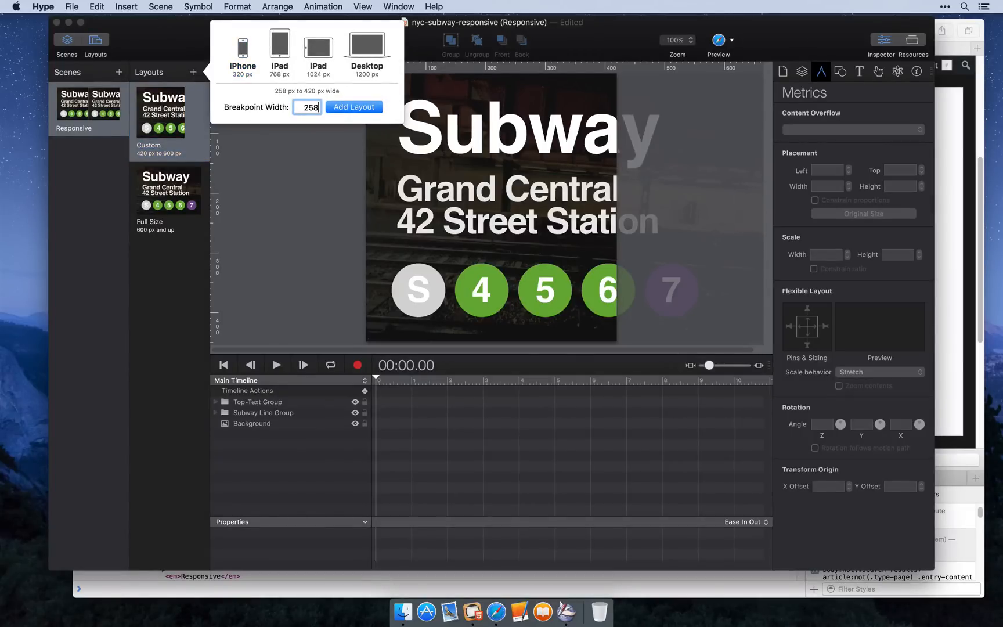
left_click(353, 107)
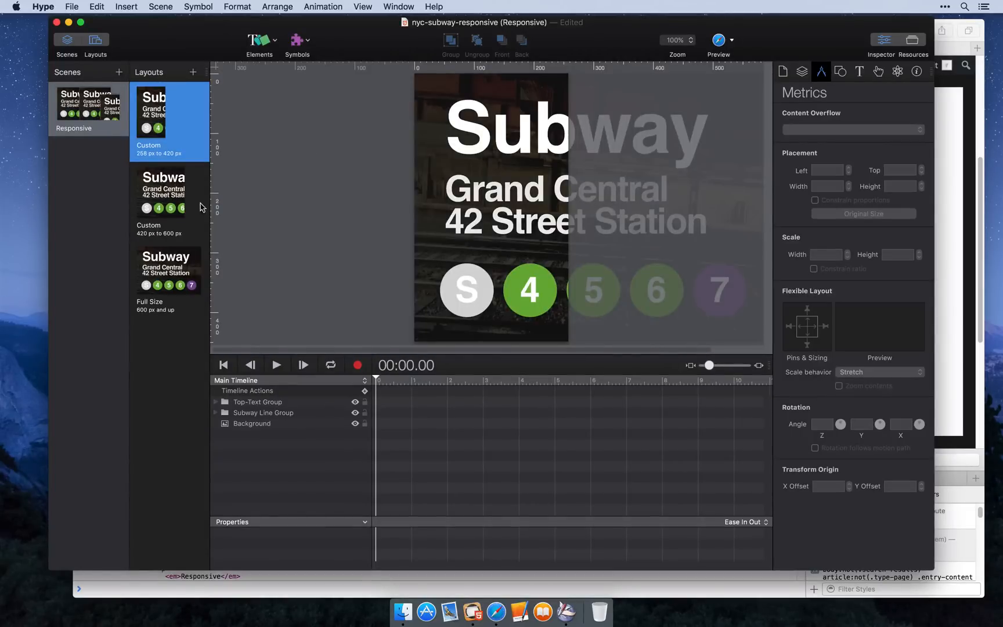
In the 420–600 px layout, move the title to the top-left and select the circles row
left_click(170, 192)
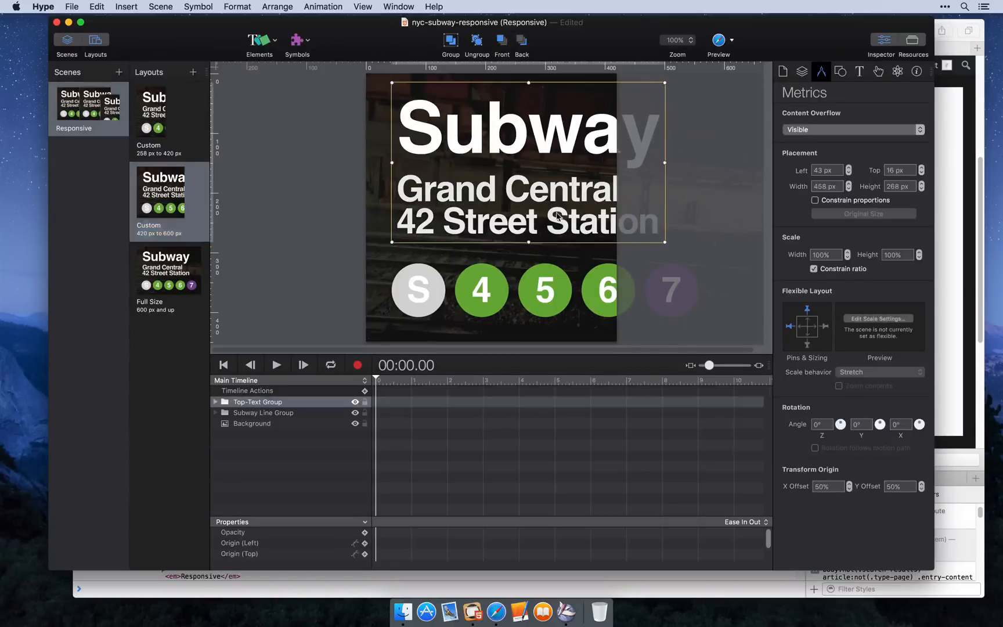
left_click_drag(528, 161, 499, 153)
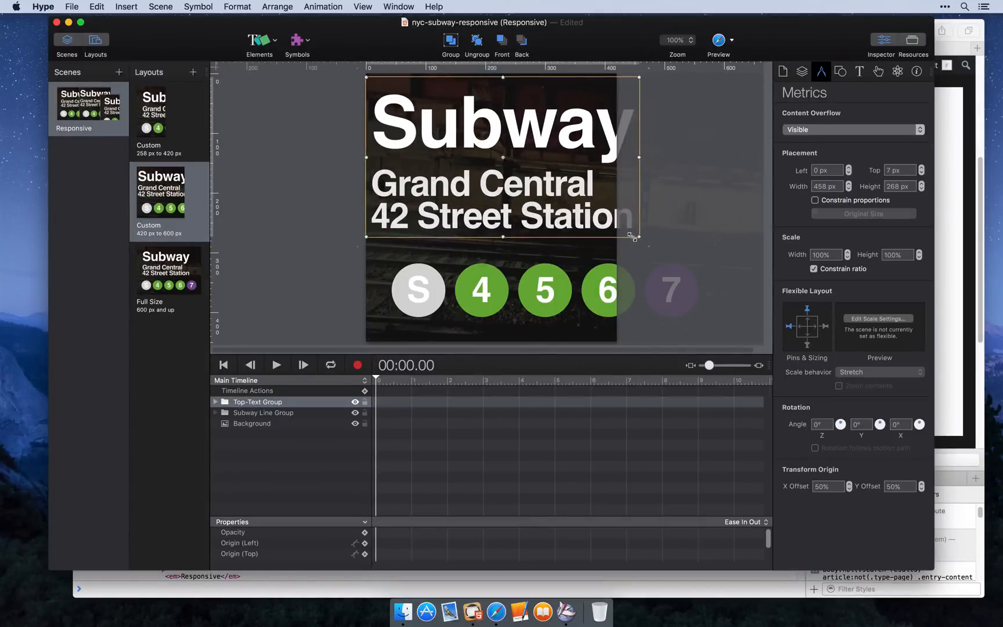
left_click(263, 412)
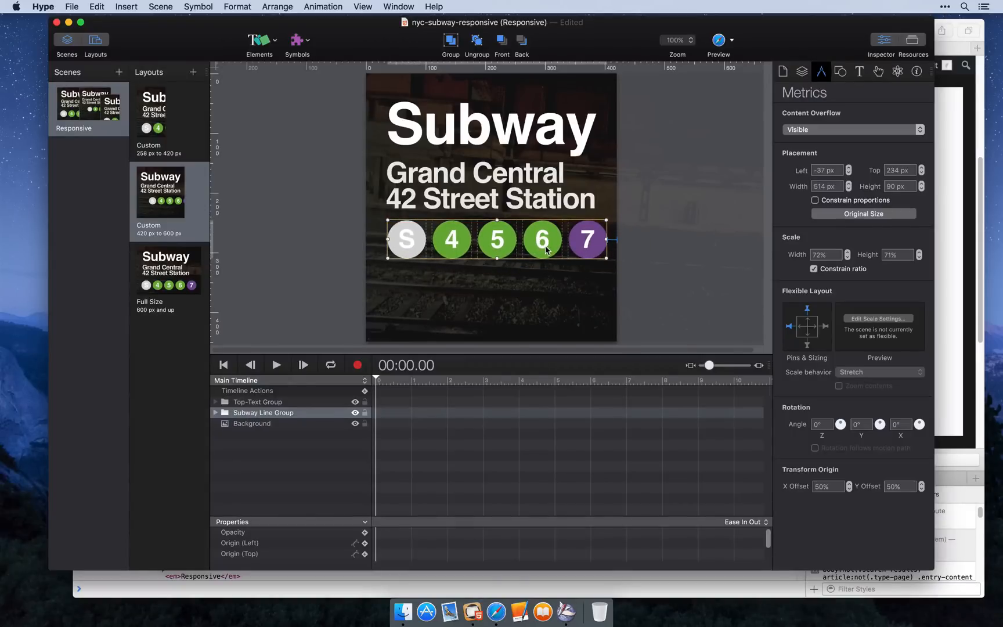
In the 258–420 px layout, move the title text into the sign's top-left
left_click(257, 401)
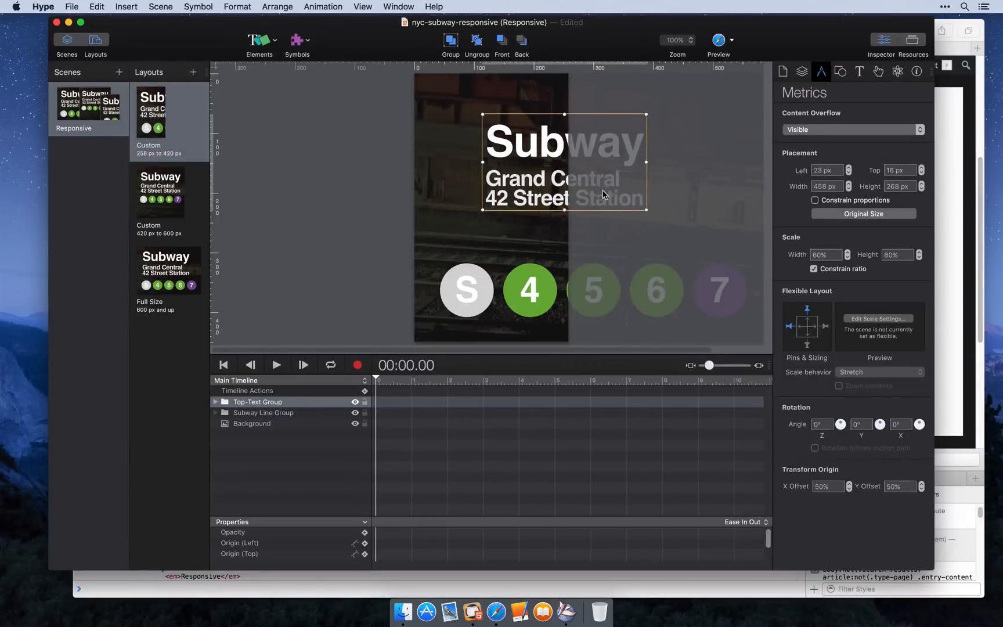
left_click_drag(563, 163, 501, 121)
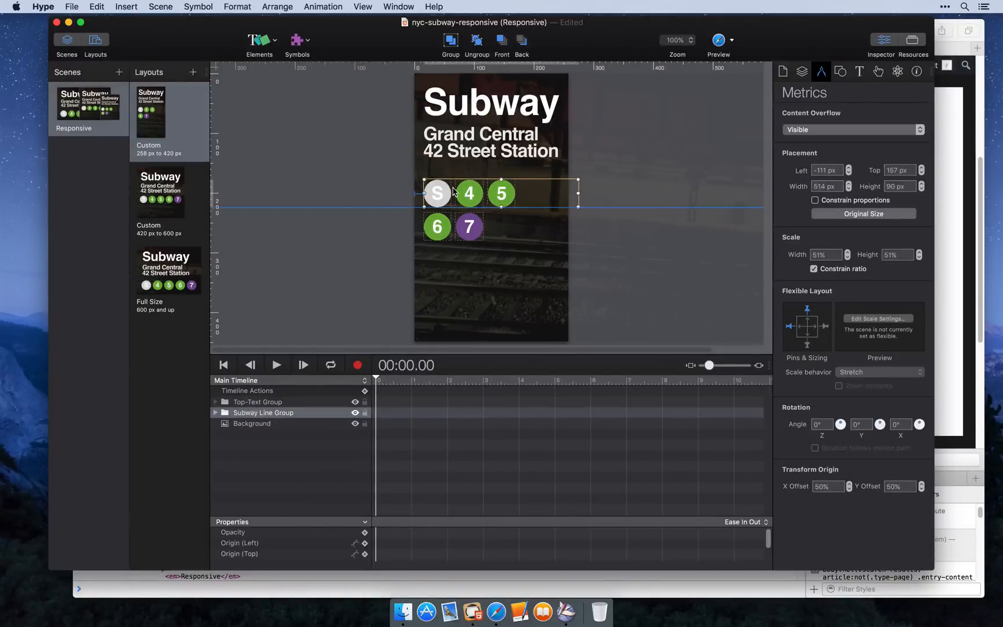
left_click(159, 191)
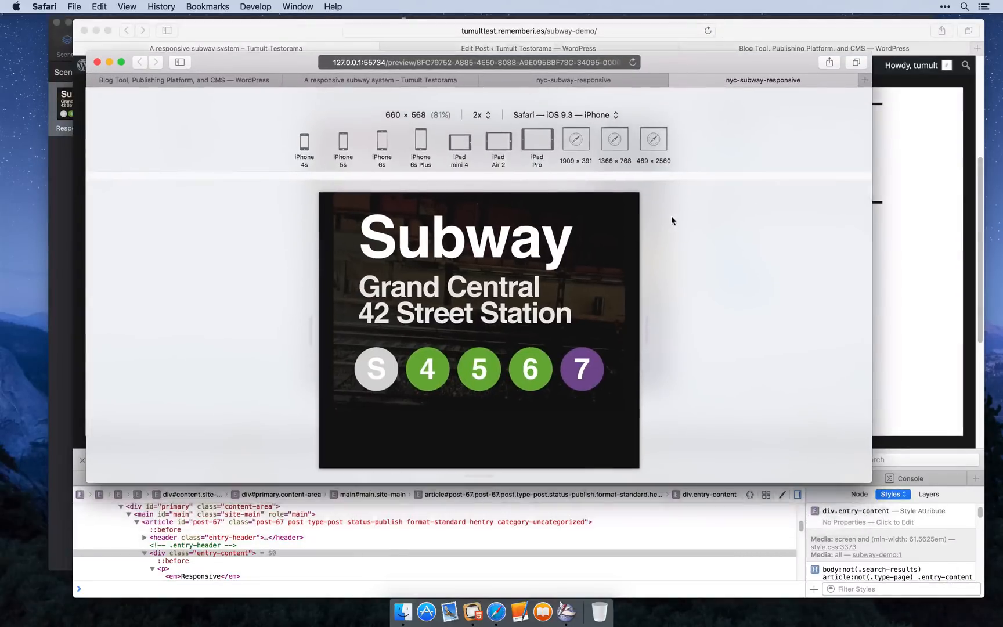
Resize the preview between phone width (375 px) and full width (692 px), watching the sign reflow
left_click_drag(646, 331, 632, 331)
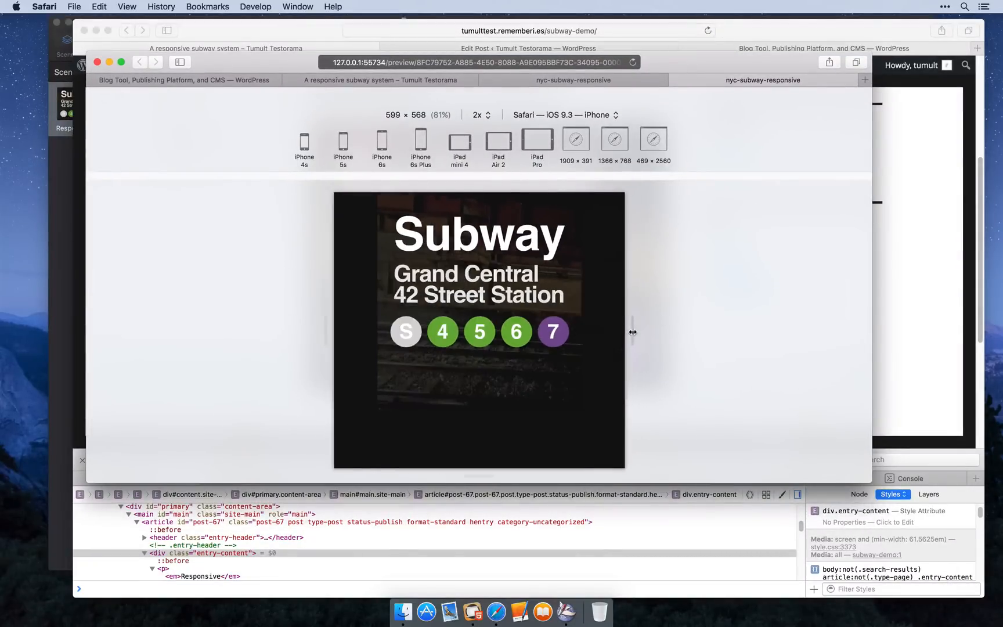
left_click_drag(632, 332, 576, 333)
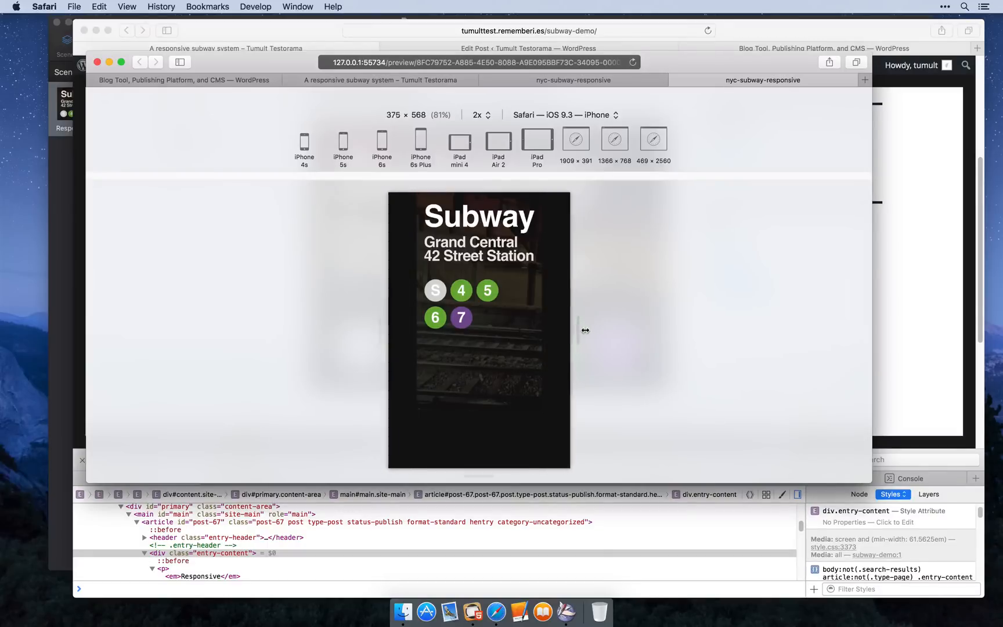
left_click_drag(584, 331, 658, 337)
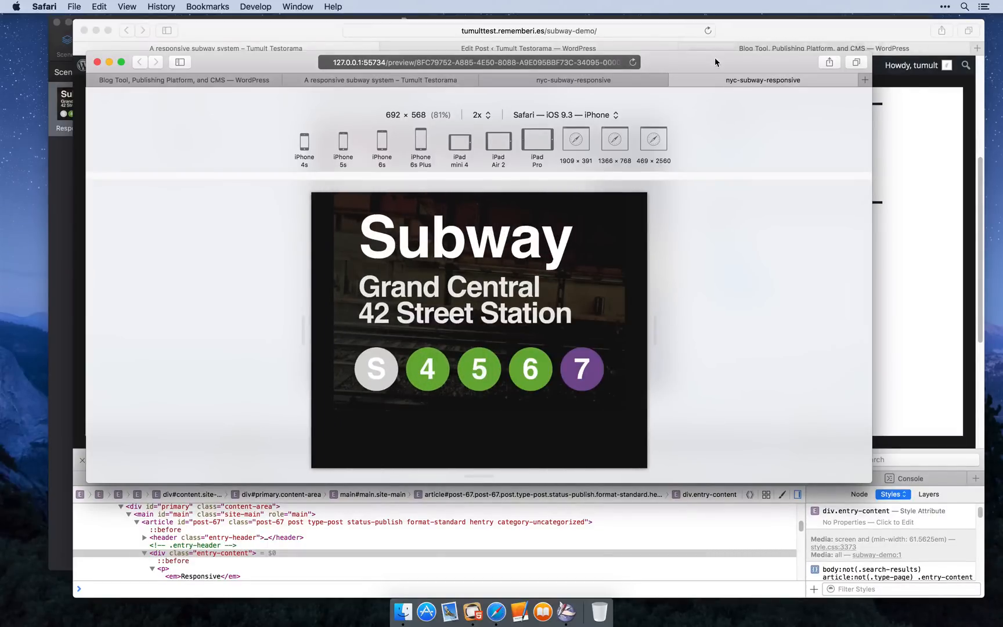
left_click_drag(645, 326, 606, 335)
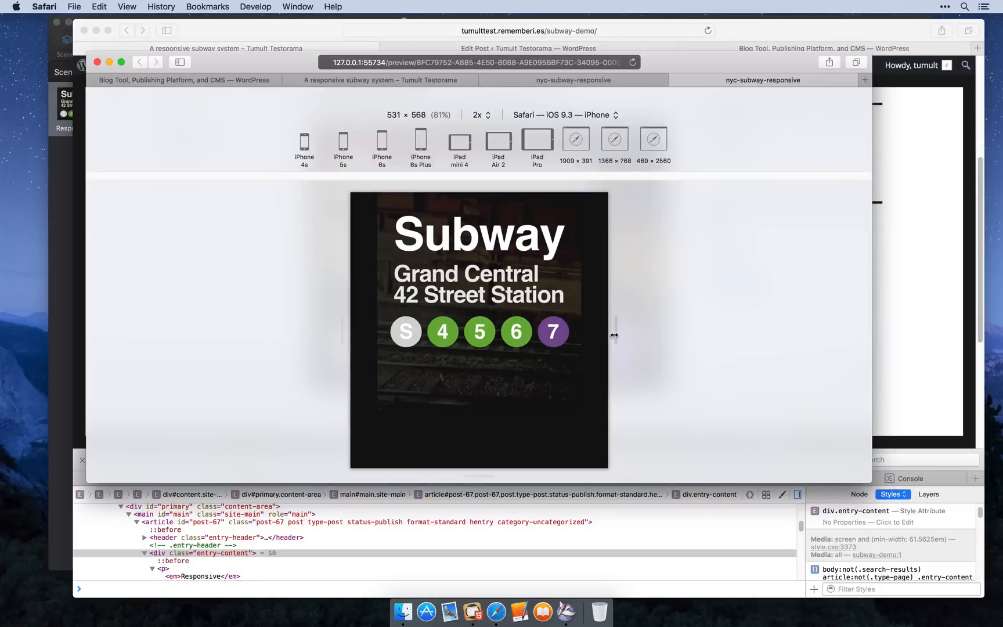
left_click_drag(613, 336, 598, 336)
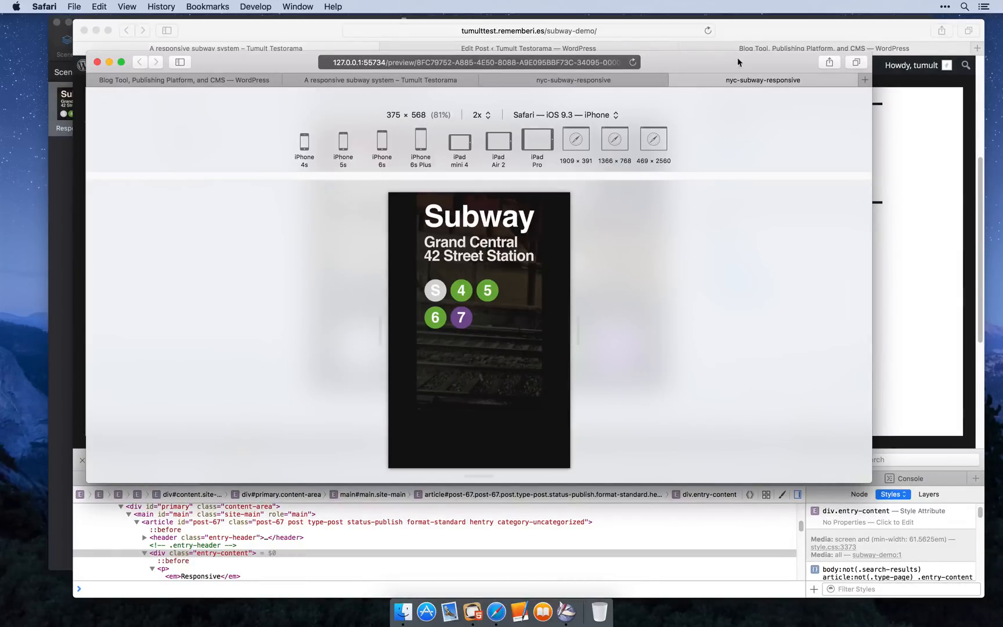
mouse_move(472, 612)
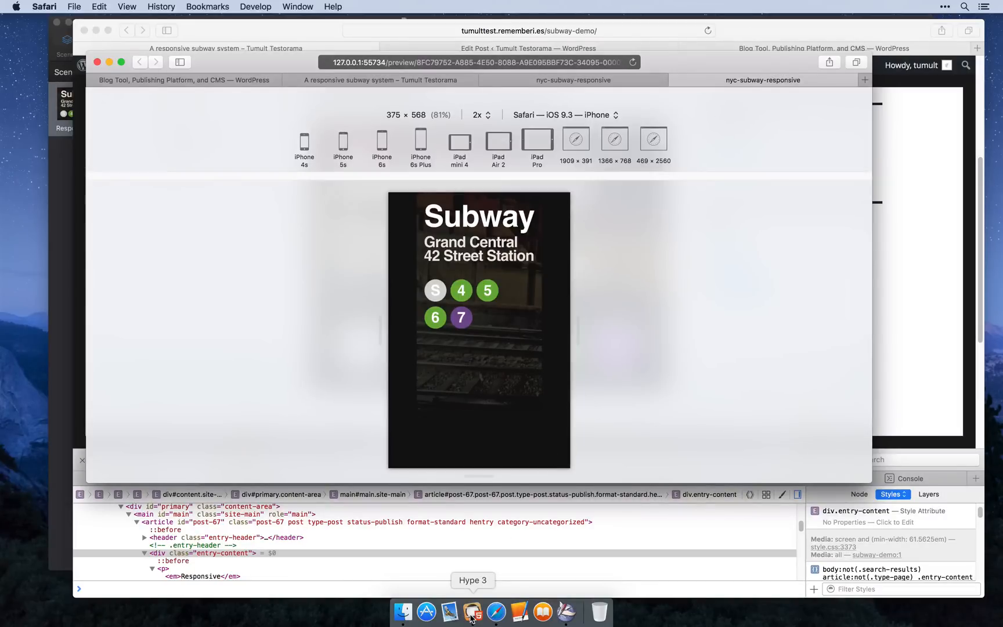
Select the 420–600 px layout and check its 420 × 450 px Layout Size in the Scene inspector
left_click(472, 612)
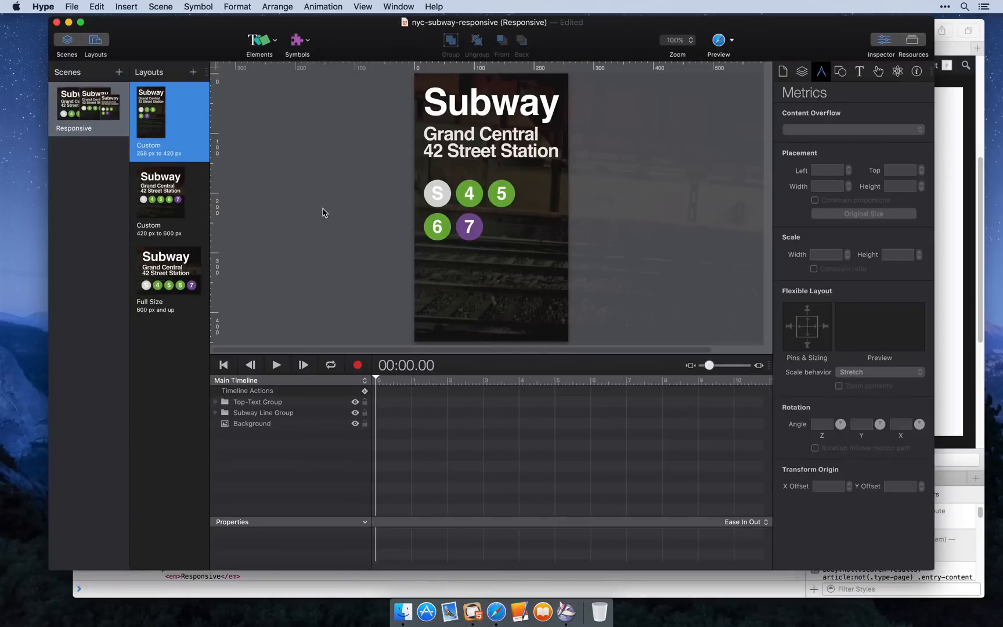
left_click(160, 199)
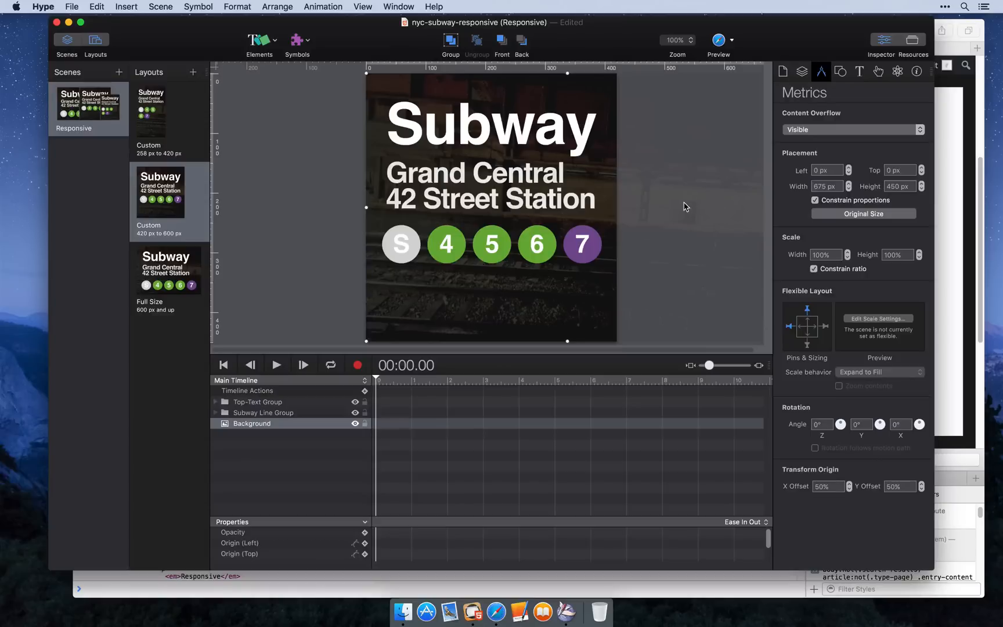
mouse_move(676, 211)
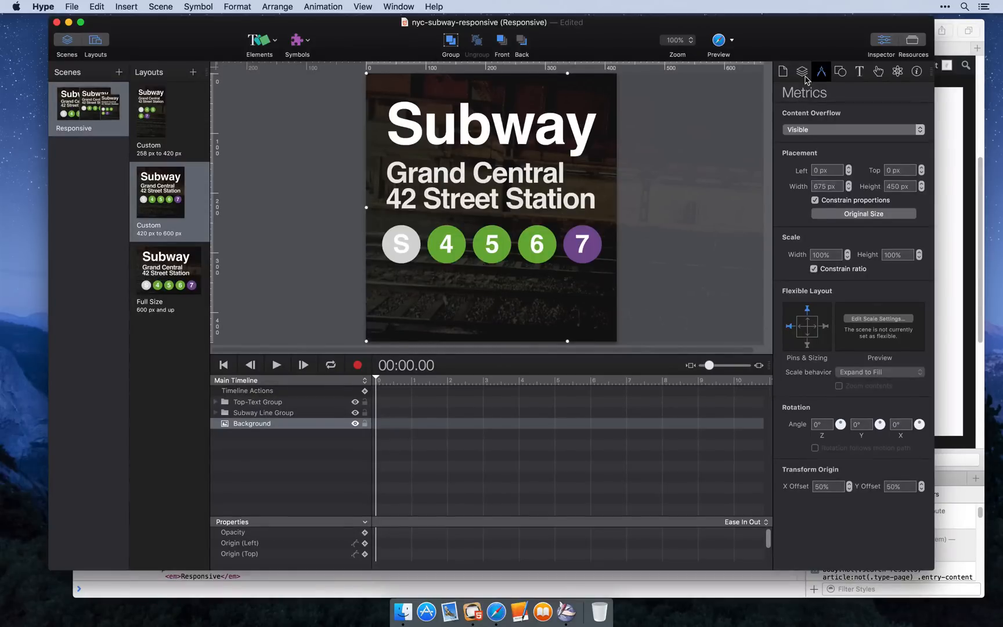
left_click(800, 71)
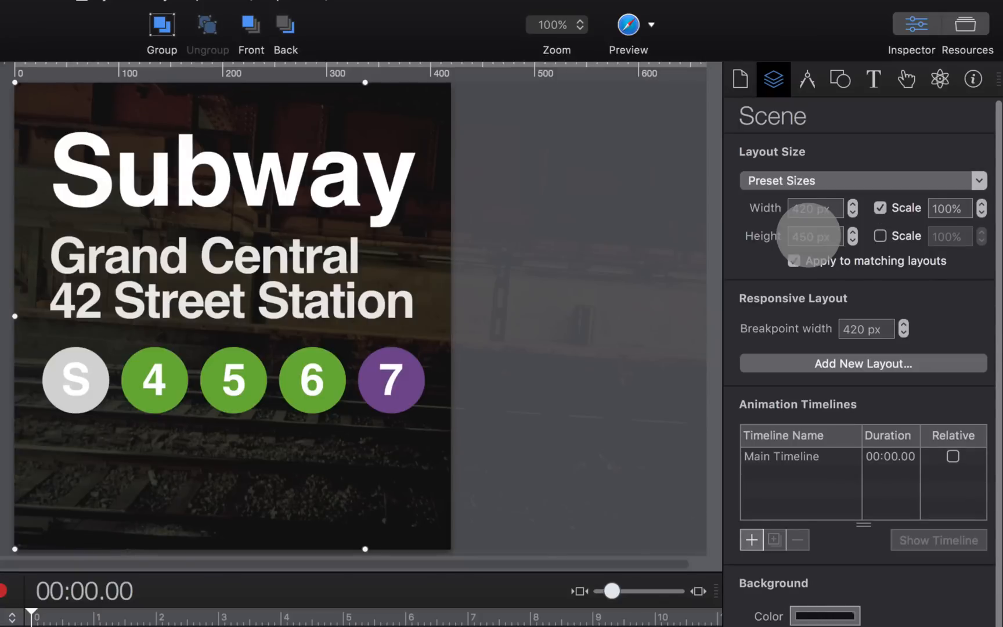
left_click(814, 237)
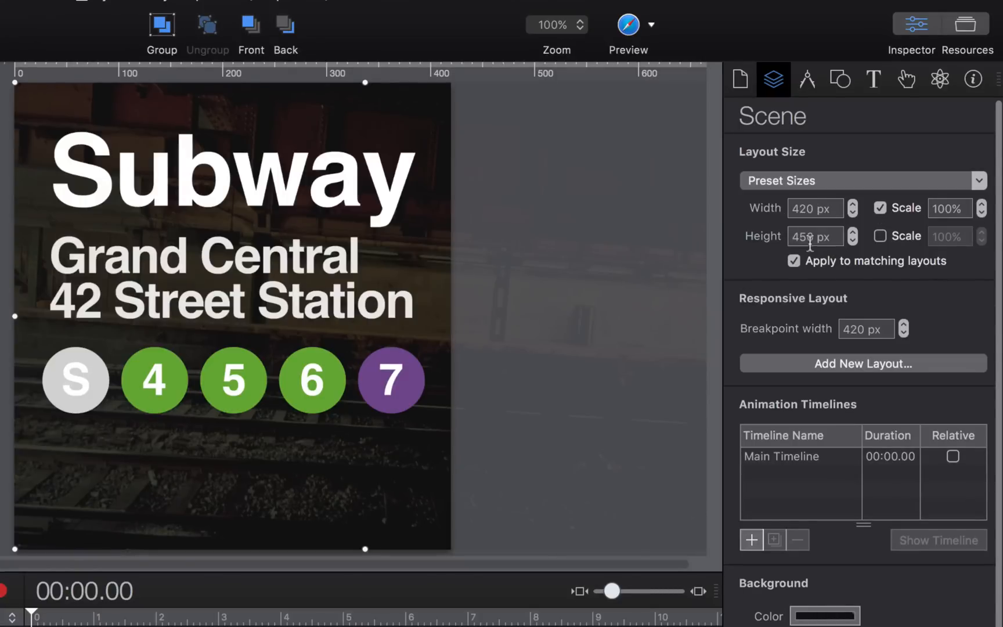
left_click(881, 236)
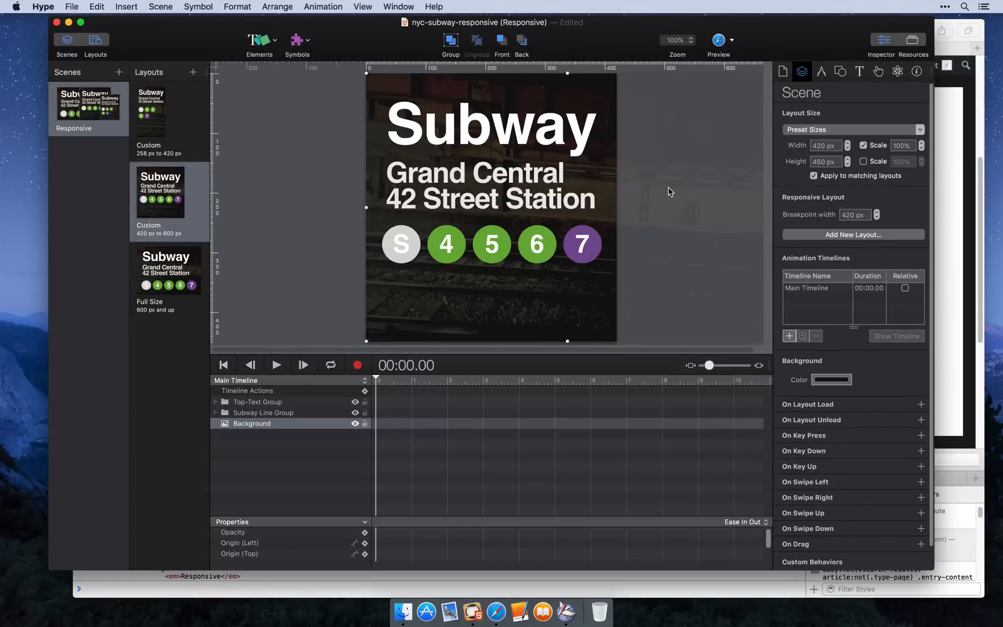
mouse_move(677, 214)
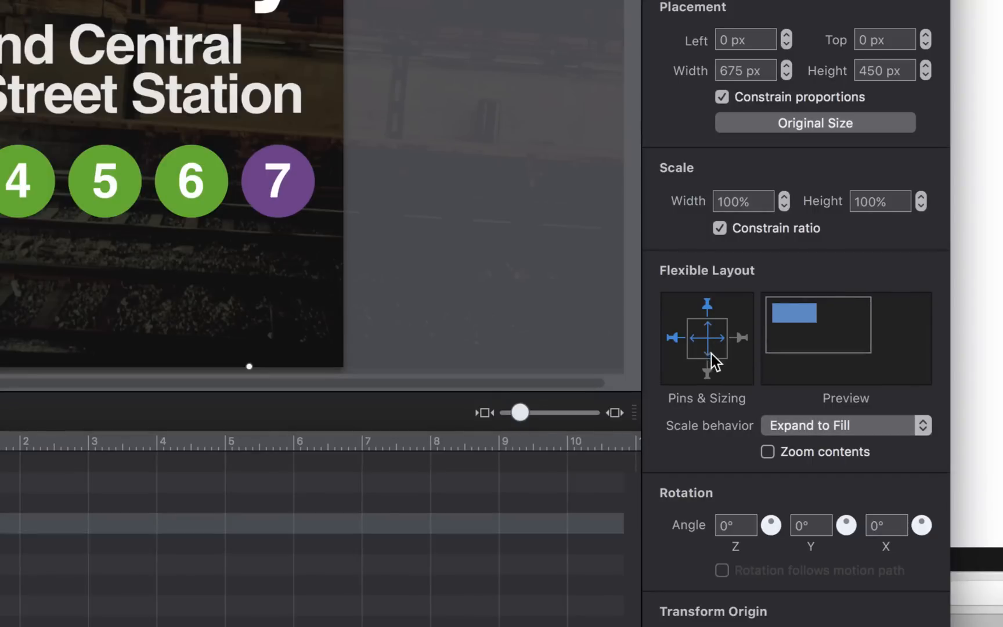
Make the background expand to fill, then preview the sign in the browser at phone width
left_click(706, 337)
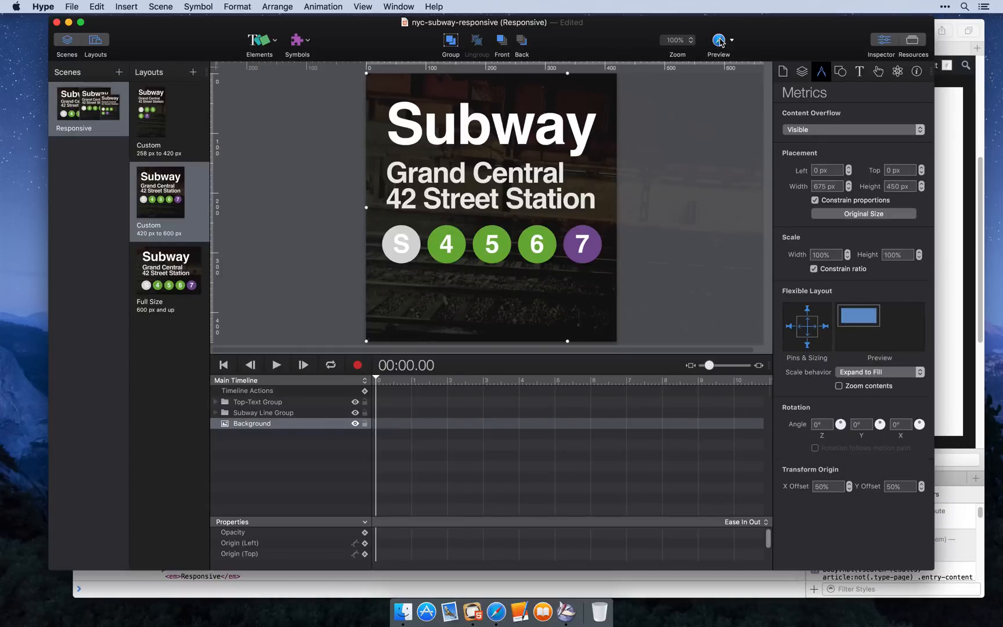
left_click(717, 39)
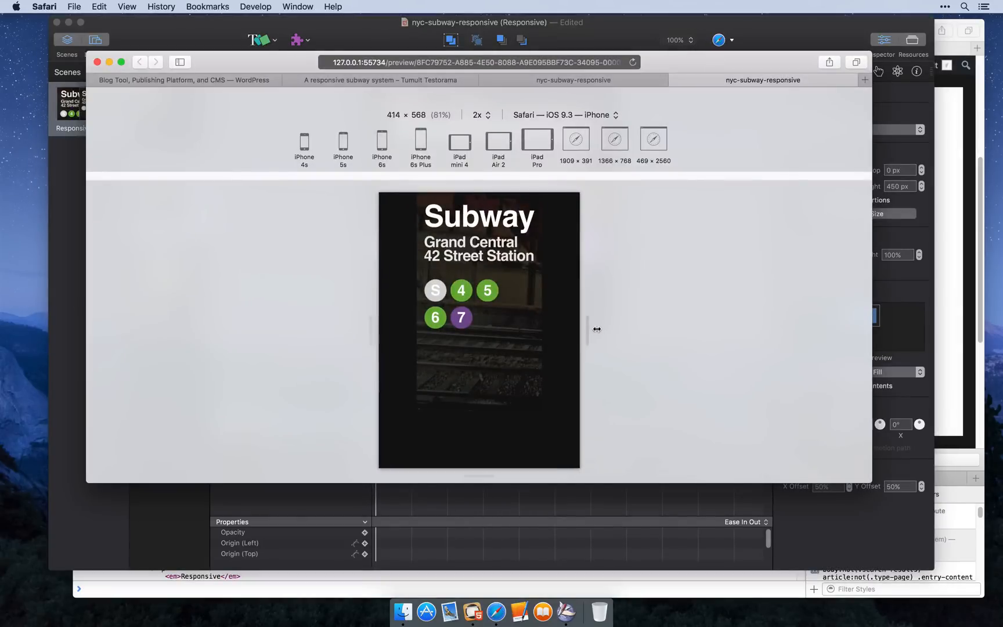
left_click_drag(595, 330, 608, 331)
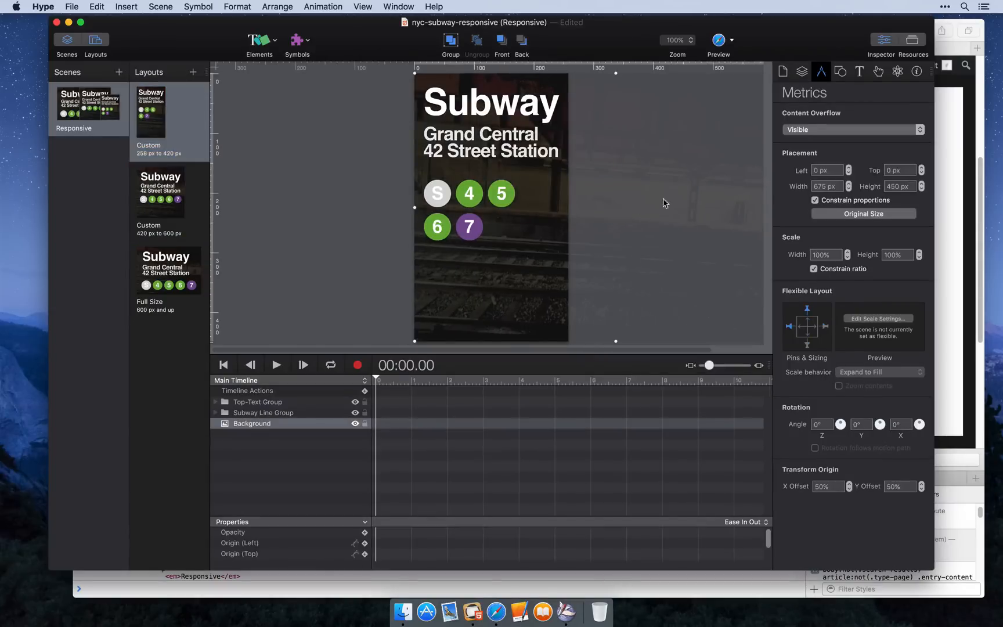
Select the background image in the narrow 258–420 px layout
left_click(801, 71)
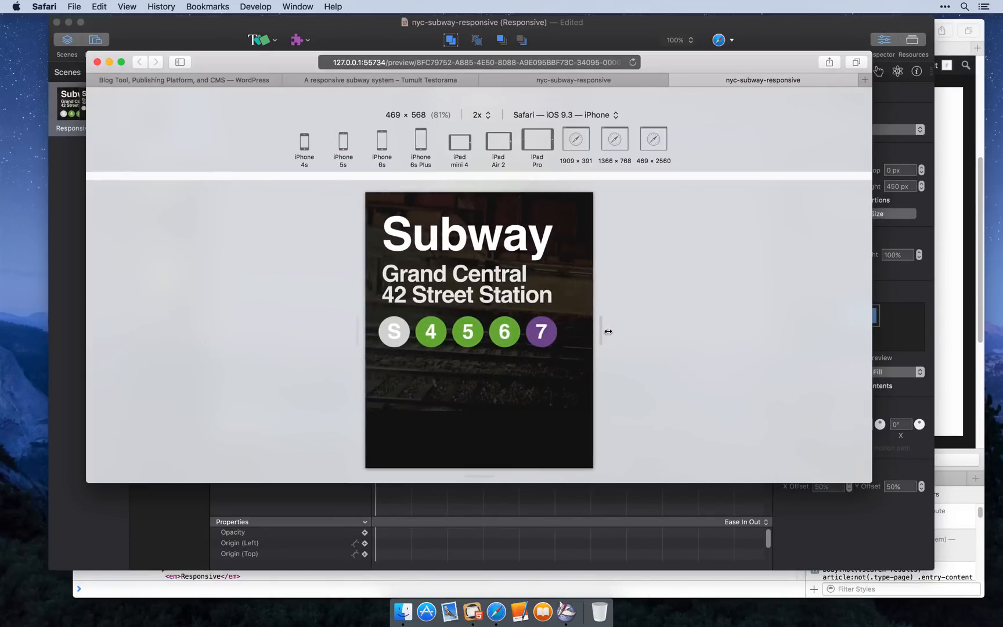
Widen the Safari preview from 469 px to 786 px, past the layout breakpoint
left_click_drag(599, 331, 648, 330)
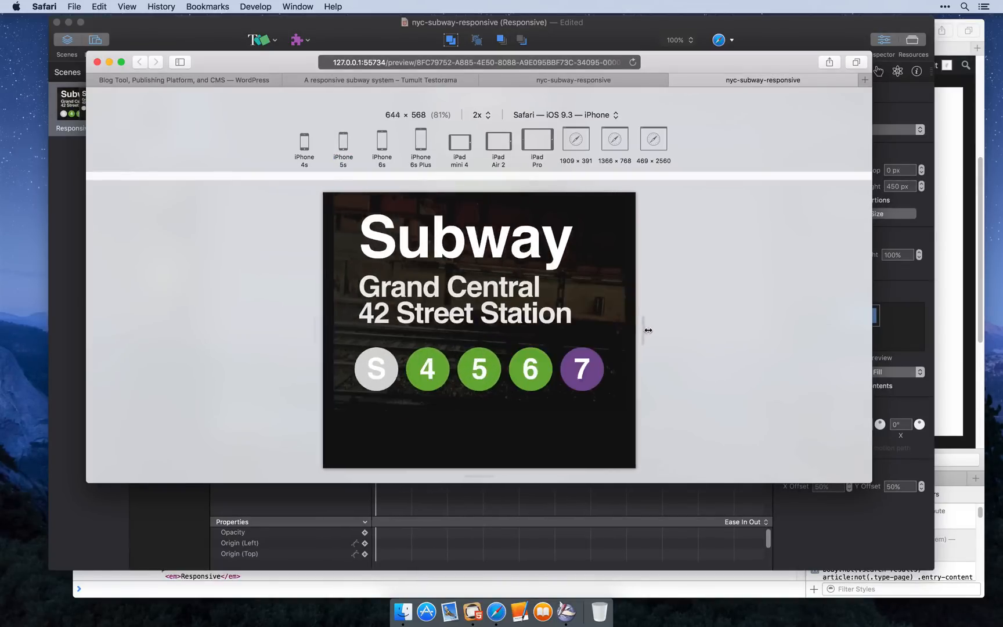
left_click_drag(647, 330, 663, 328)
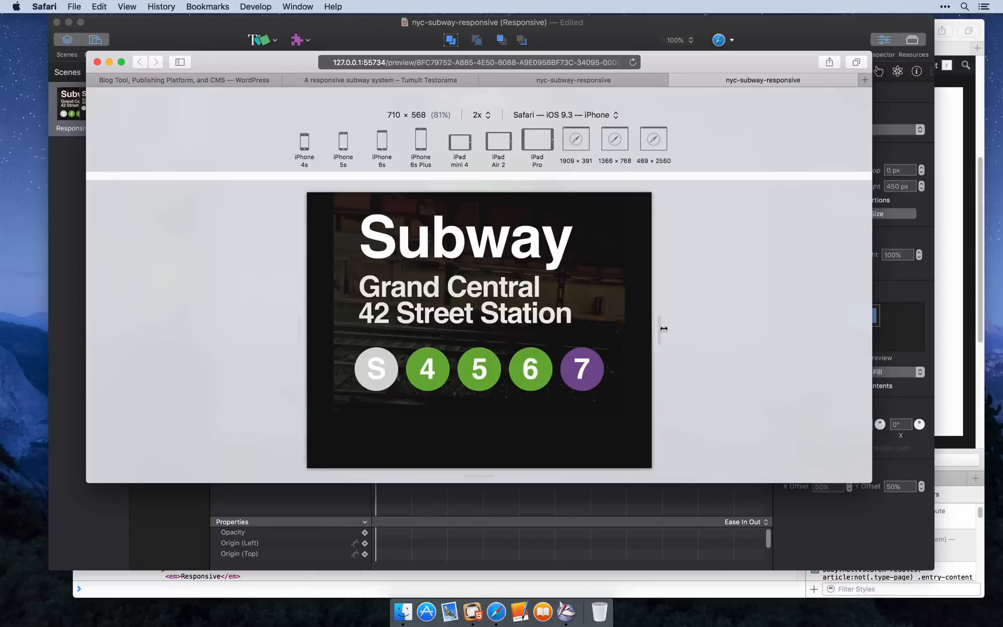
left_click_drag(664, 328, 681, 326)
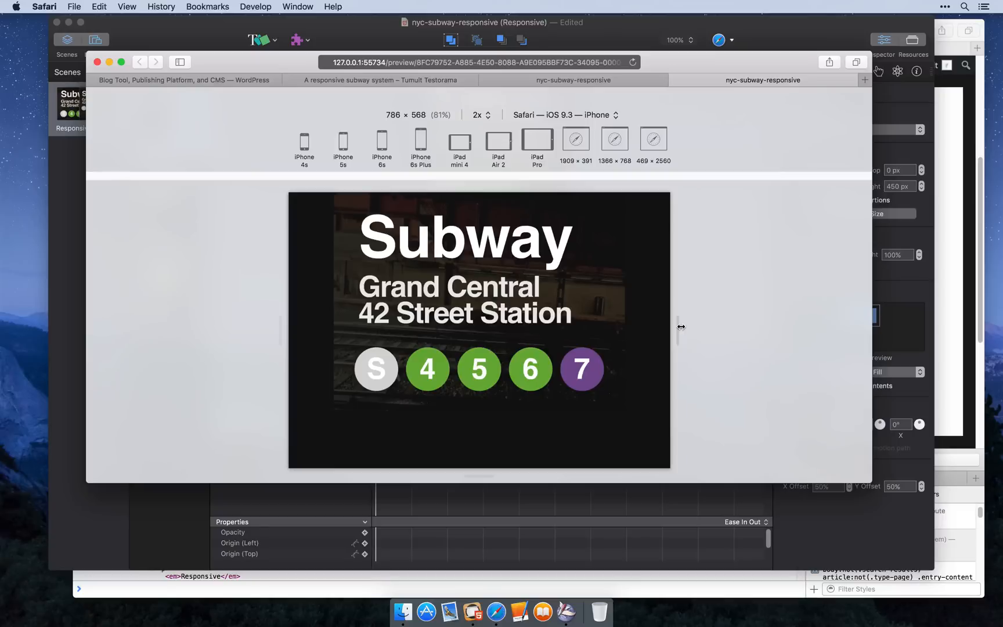
mouse_move(628, 318)
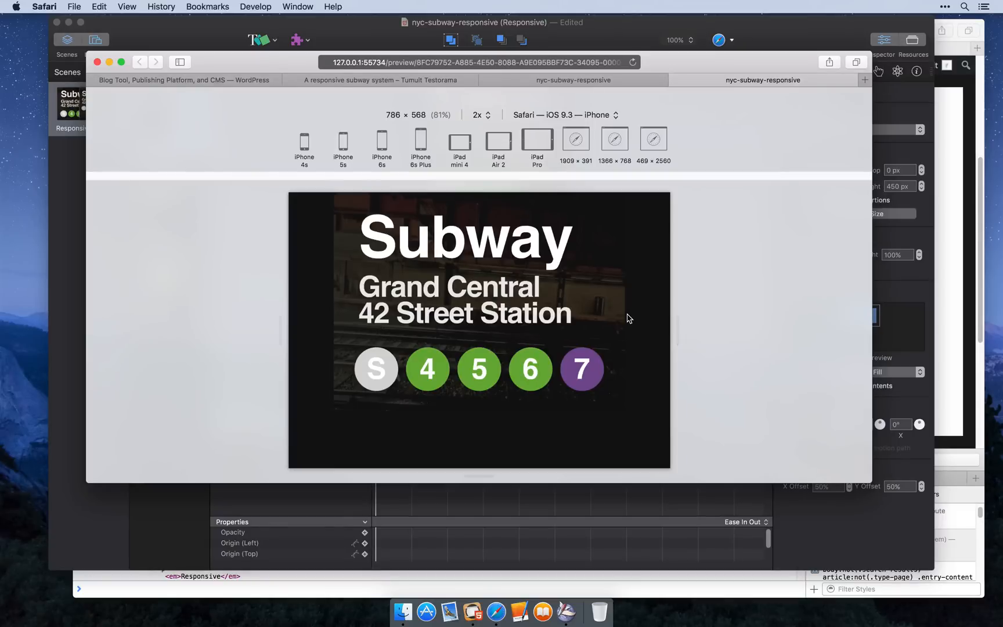
mouse_move(683, 259)
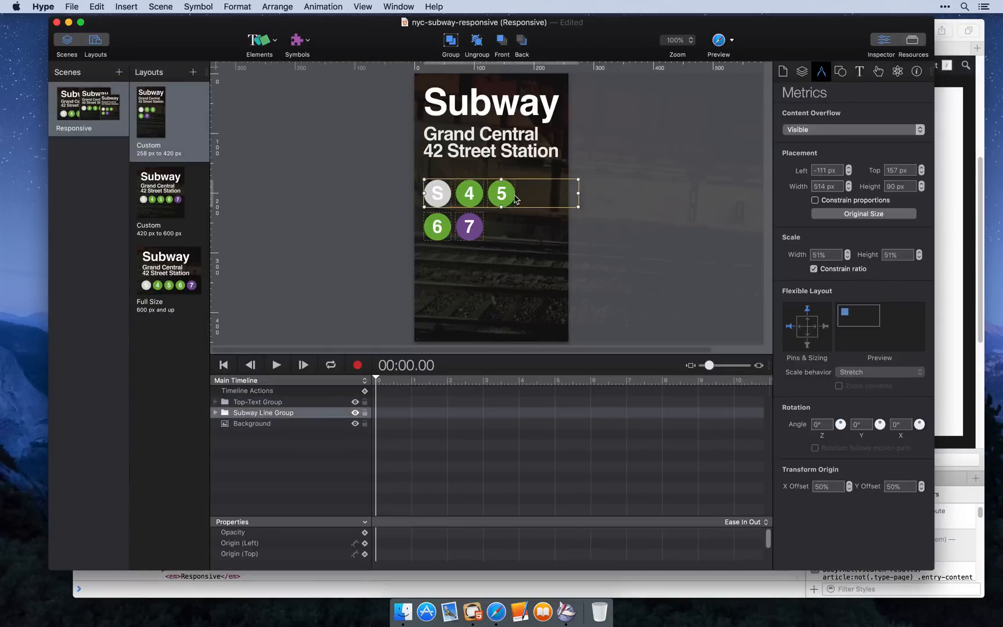
Select the Top-Text and Subway Line groups to review their pins, then reopen the 420–600 px layout
left_click_drag(576, 192, 553, 192)
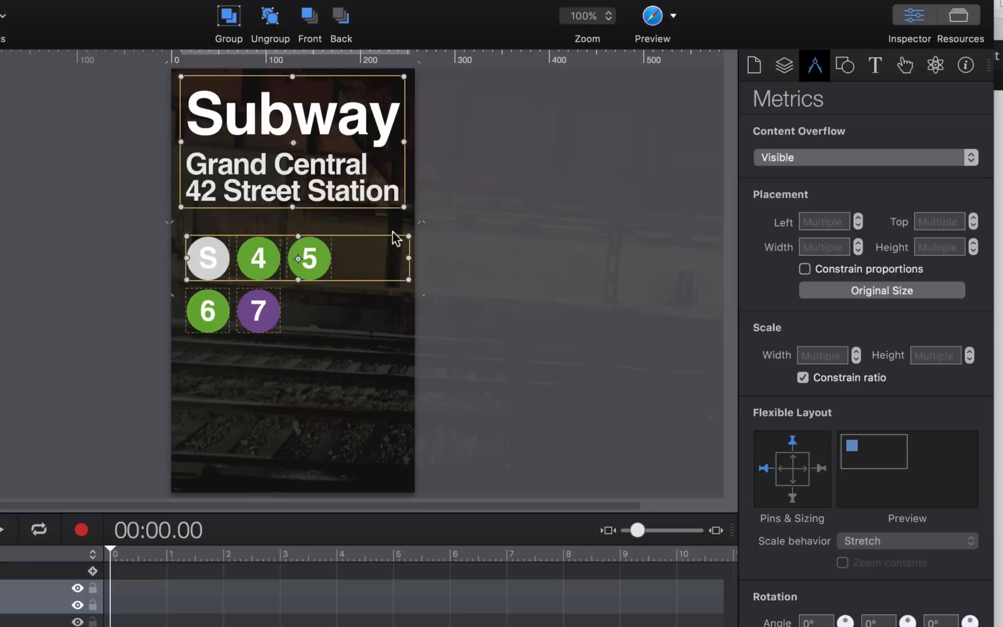
left_click(814, 468)
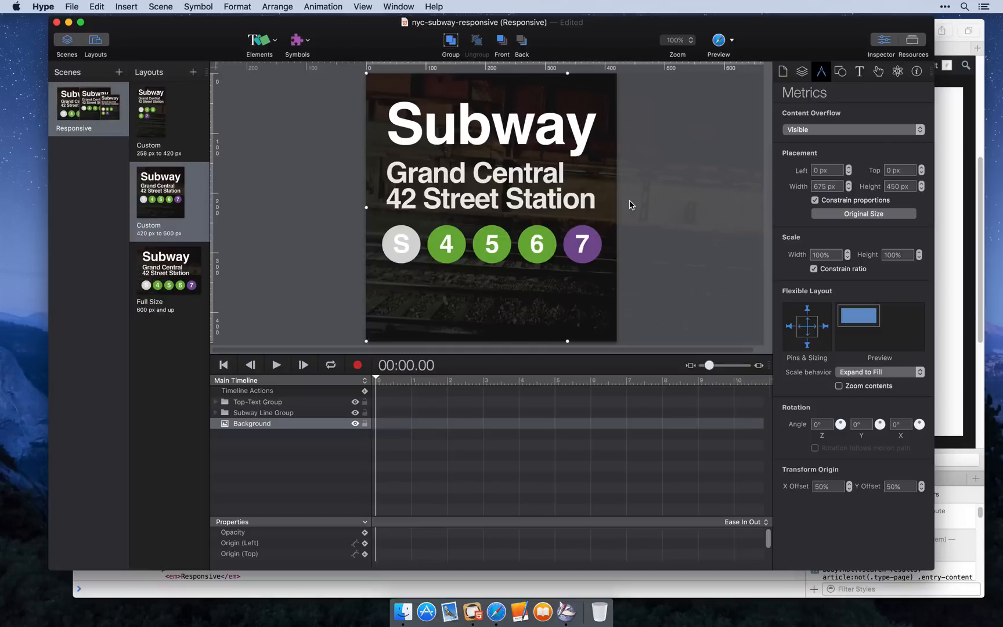
mouse_move(603, 19)
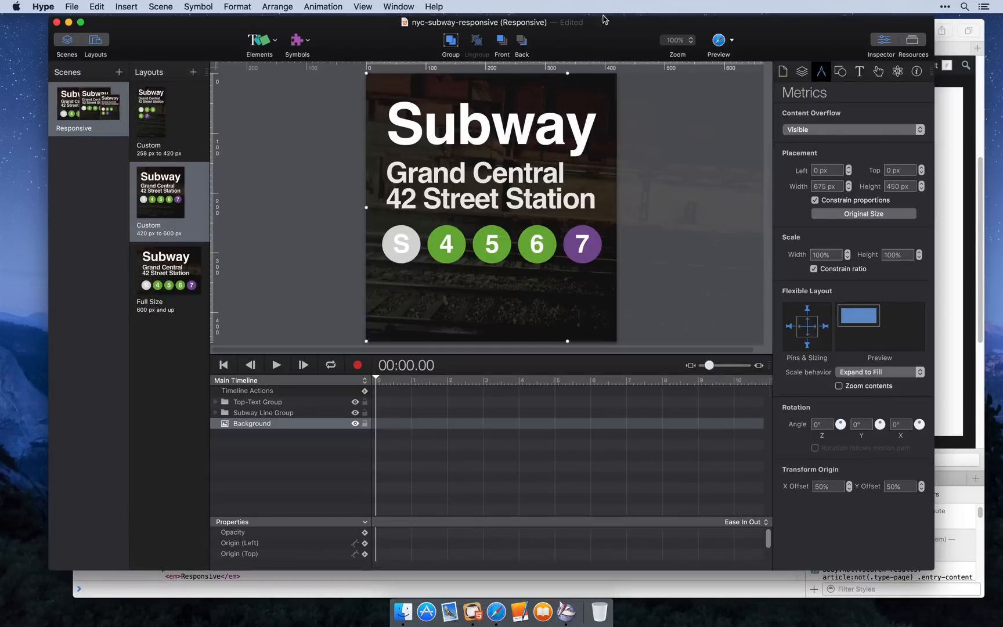
Narrow the Safari preview from 771 px to 347 px to check the stacked layout
left_click(718, 39)
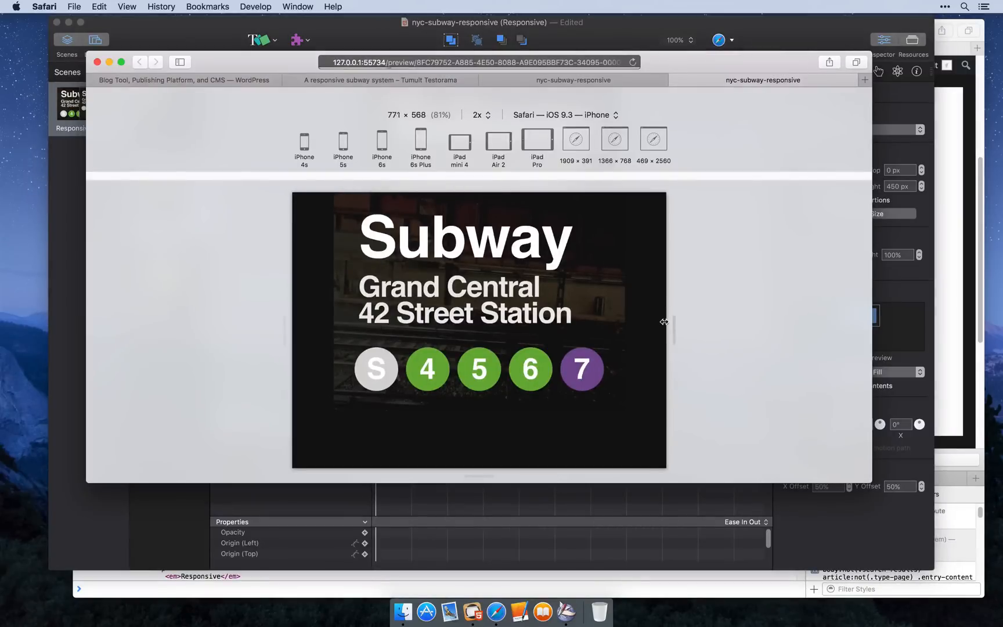
left_click_drag(666, 323, 568, 326)
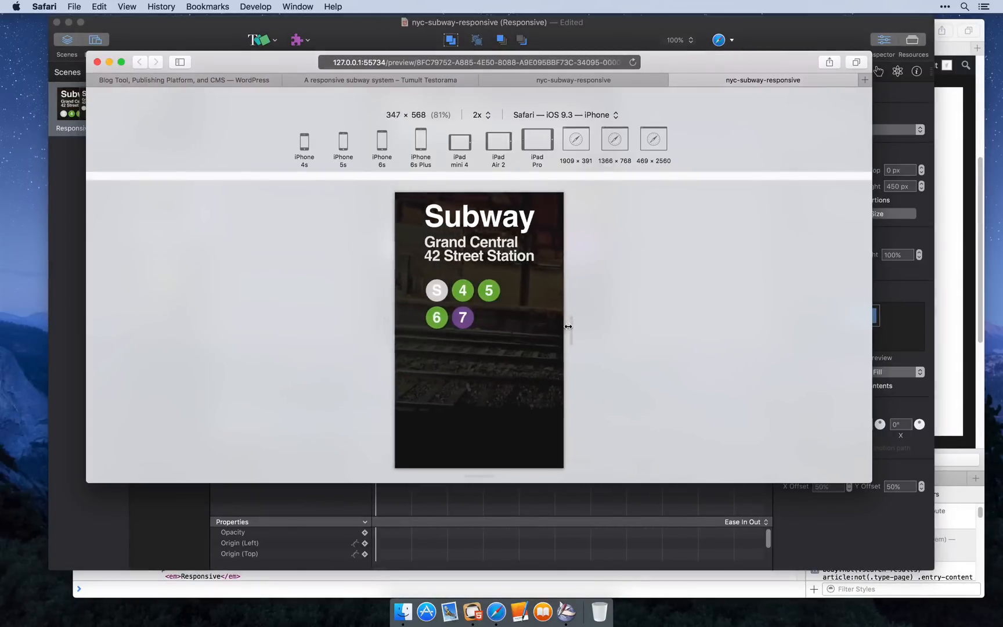
left_click_drag(568, 327, 509, 327)
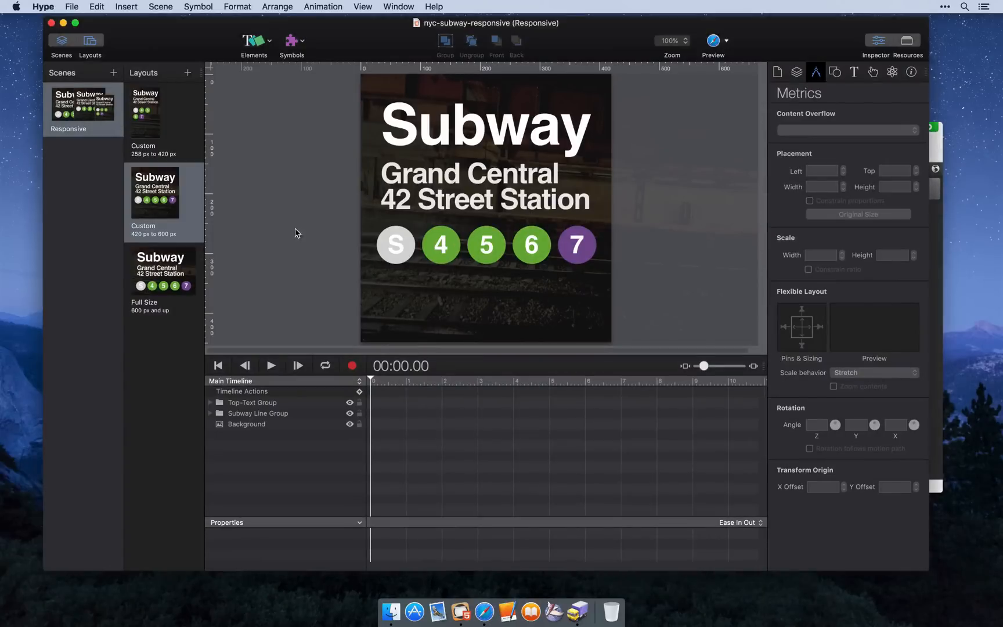
Export the sign as an HTML5 folder named nyc-subway-responsive on the Desktop
left_click(70, 6)
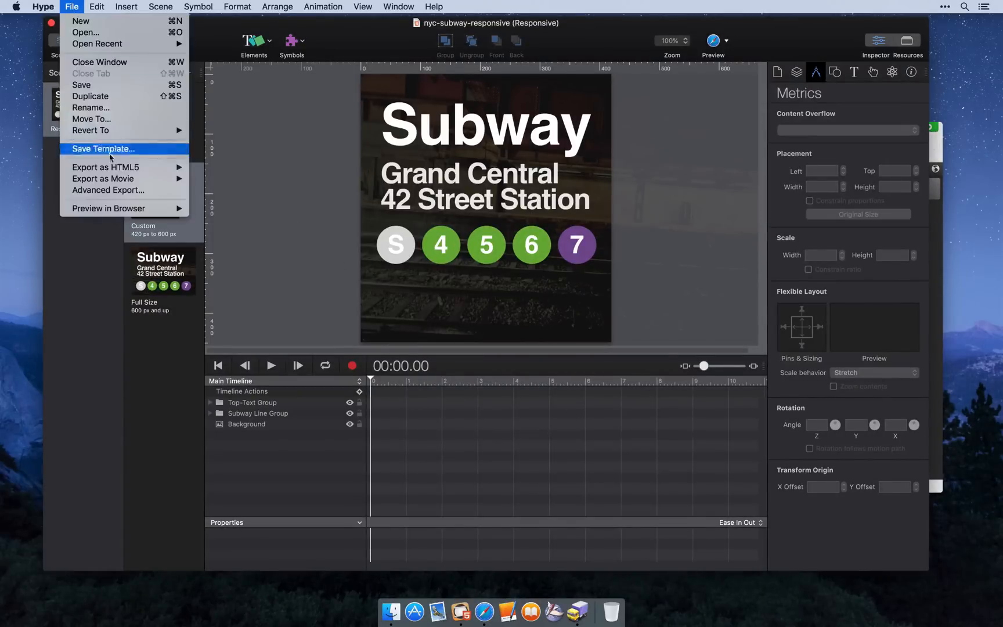
left_click(102, 148)
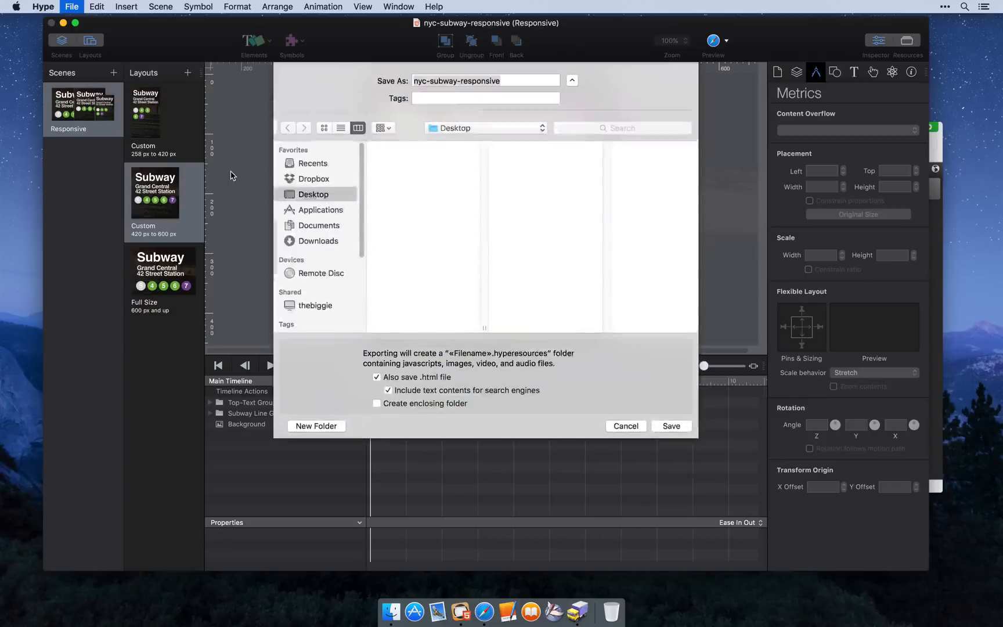
left_click(484, 80)
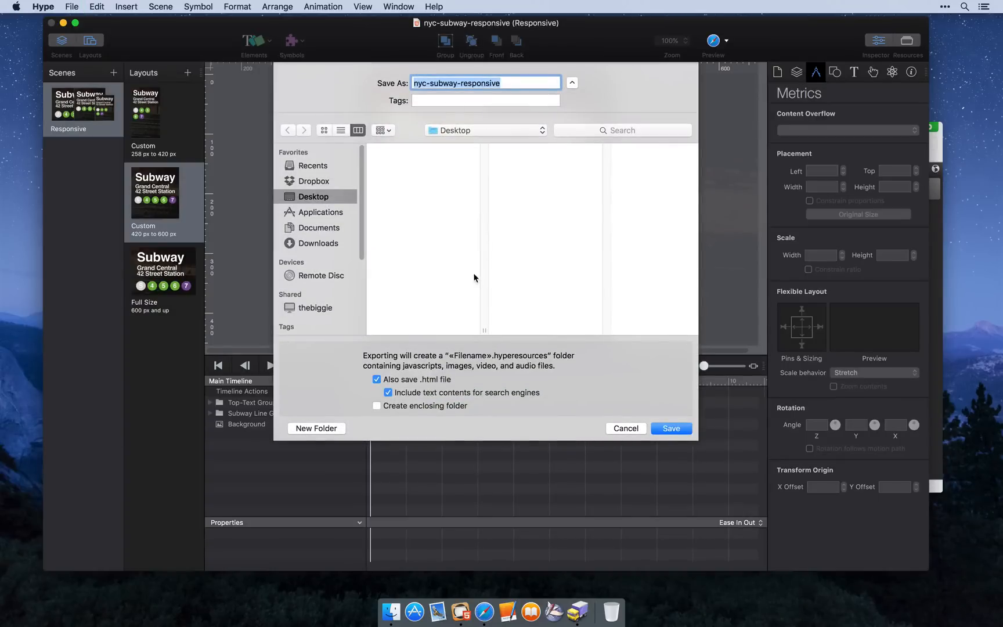
left_click(671, 427)
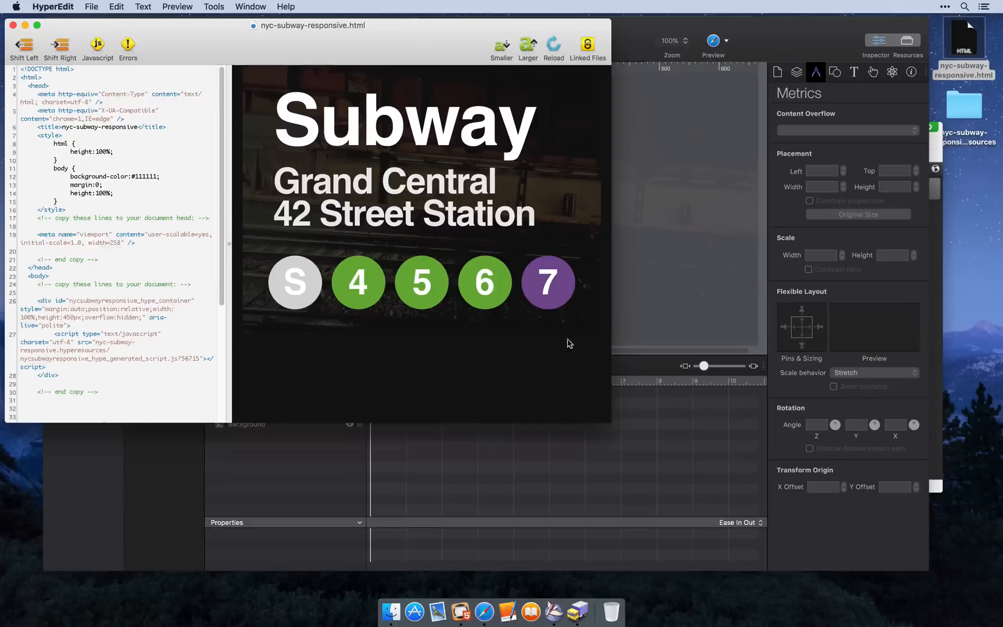
mouse_move(576, 612)
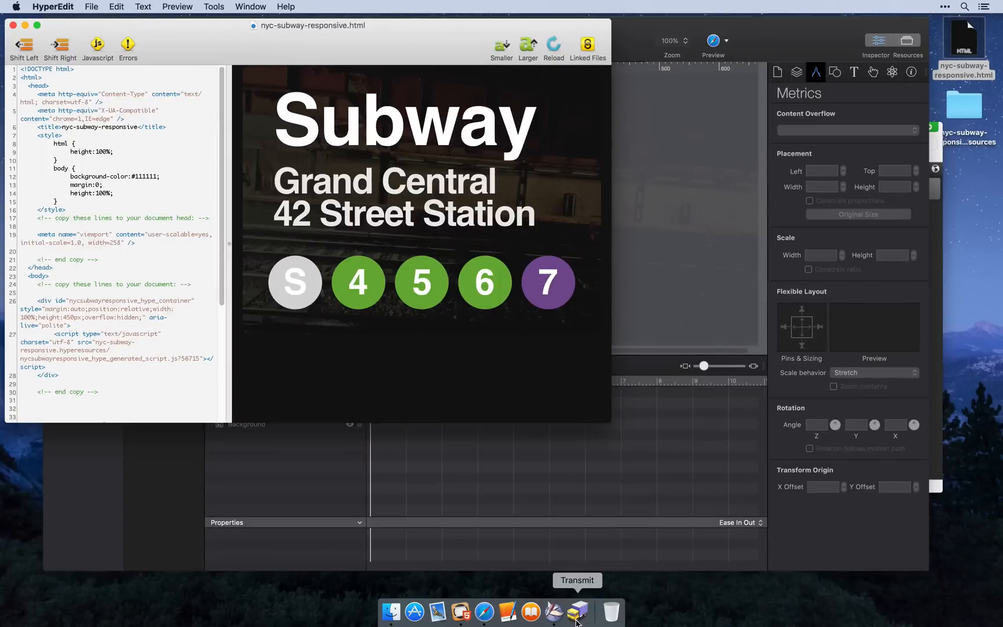
Launch Transmit from the Dock
left_click(576, 612)
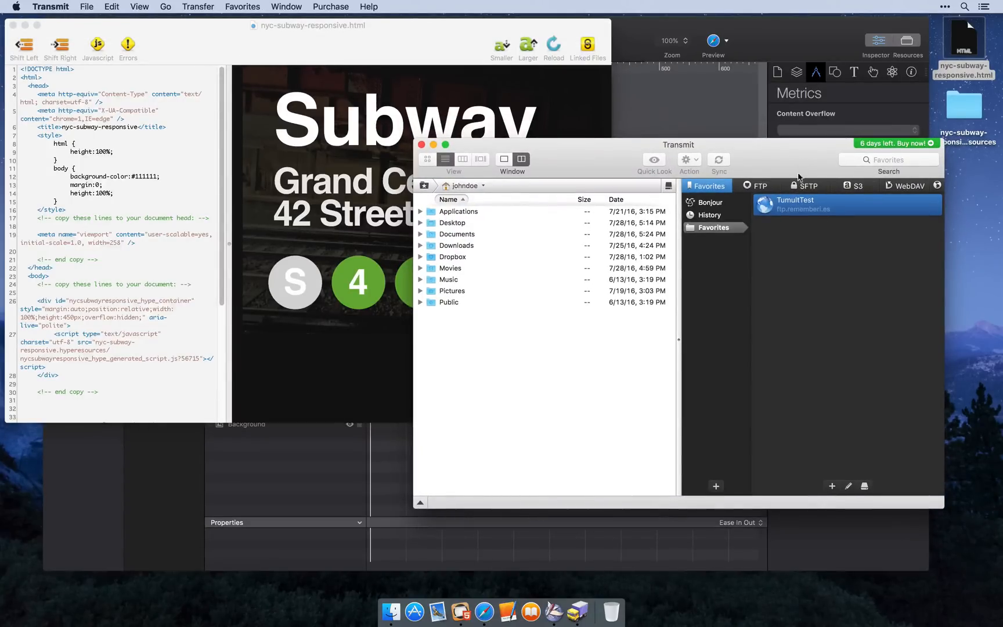
Connect to TumultTest and browse into html/wp-content/uploads
double_click(795, 203)
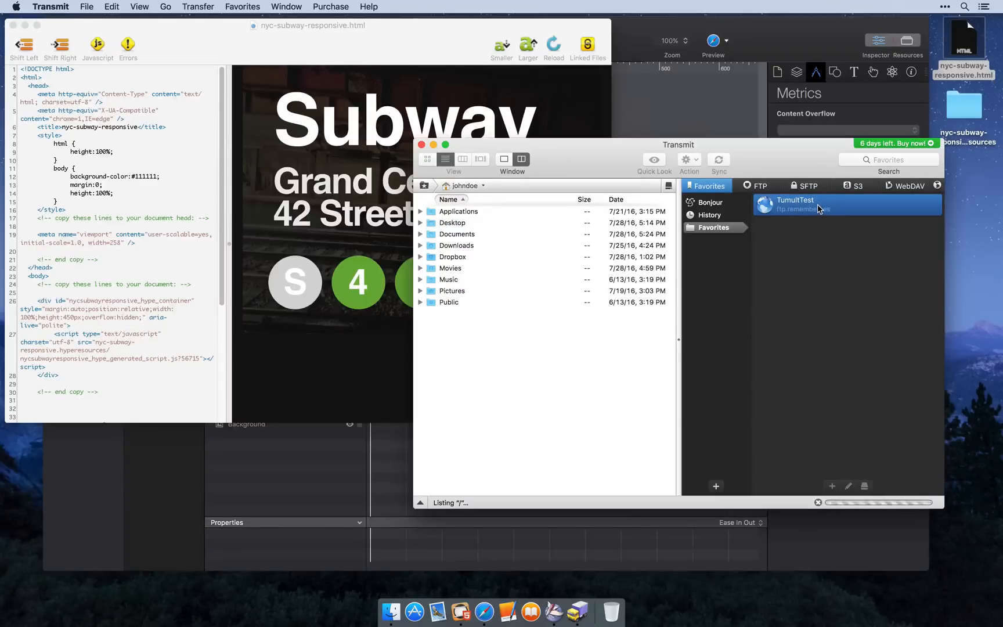
double_click(795, 204)
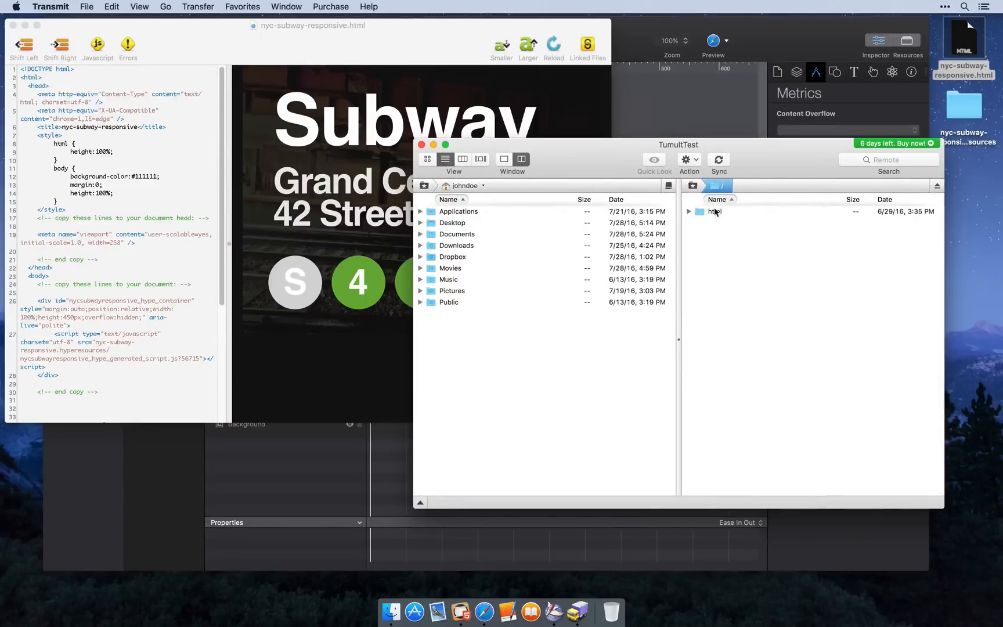
double_click(714, 211)
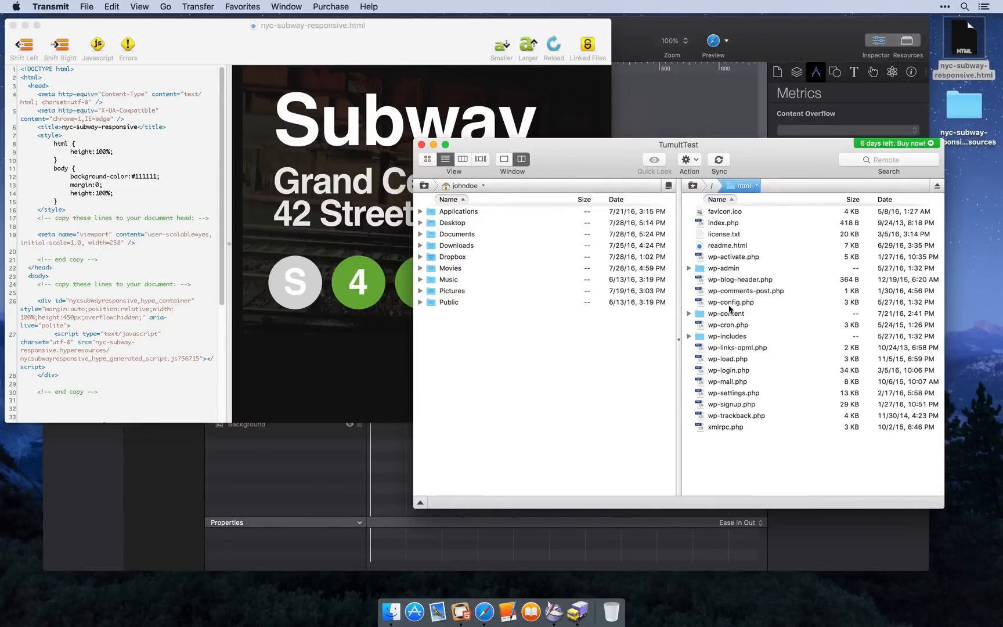
double_click(725, 314)
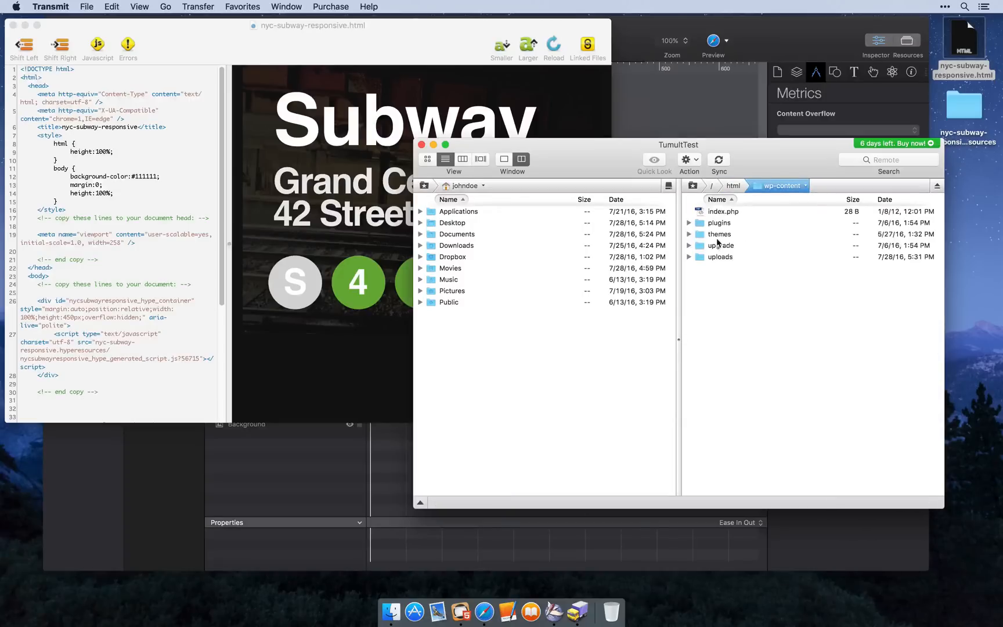
double_click(719, 256)
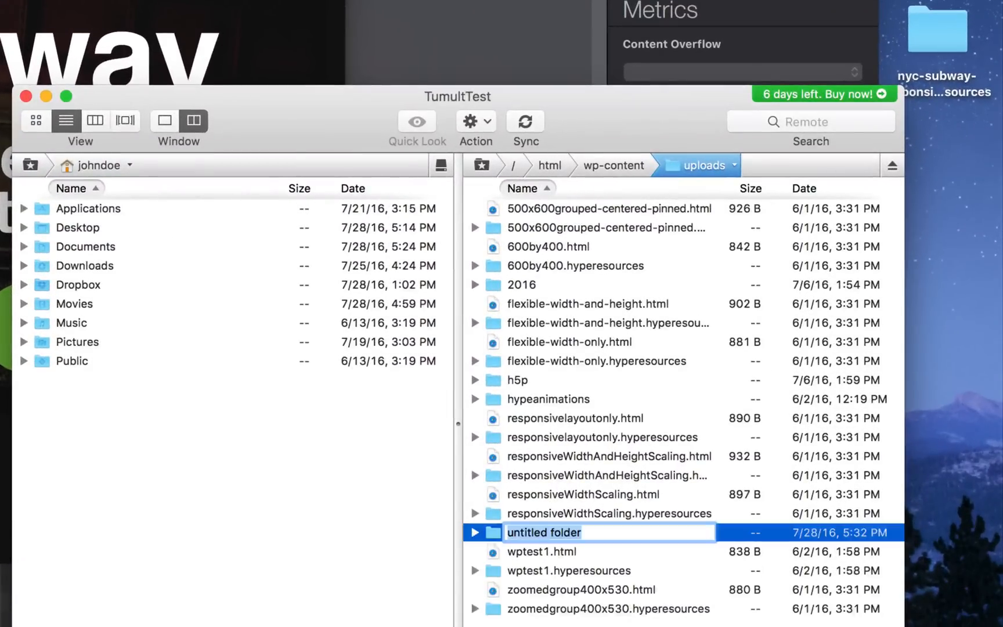
Name the new server folder 1-responsive and open it
type("1")
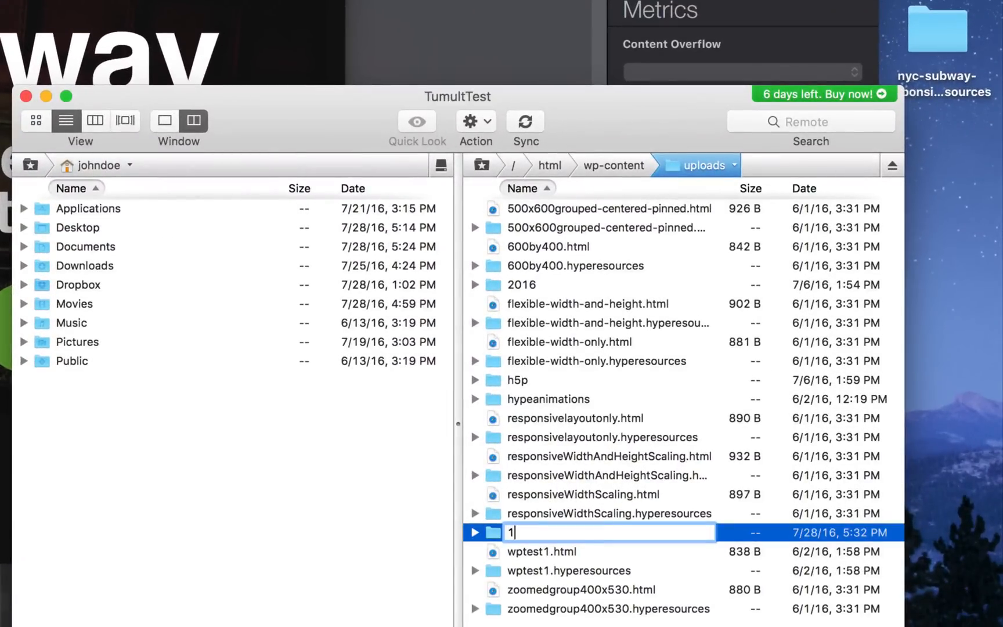
type("-responsive")
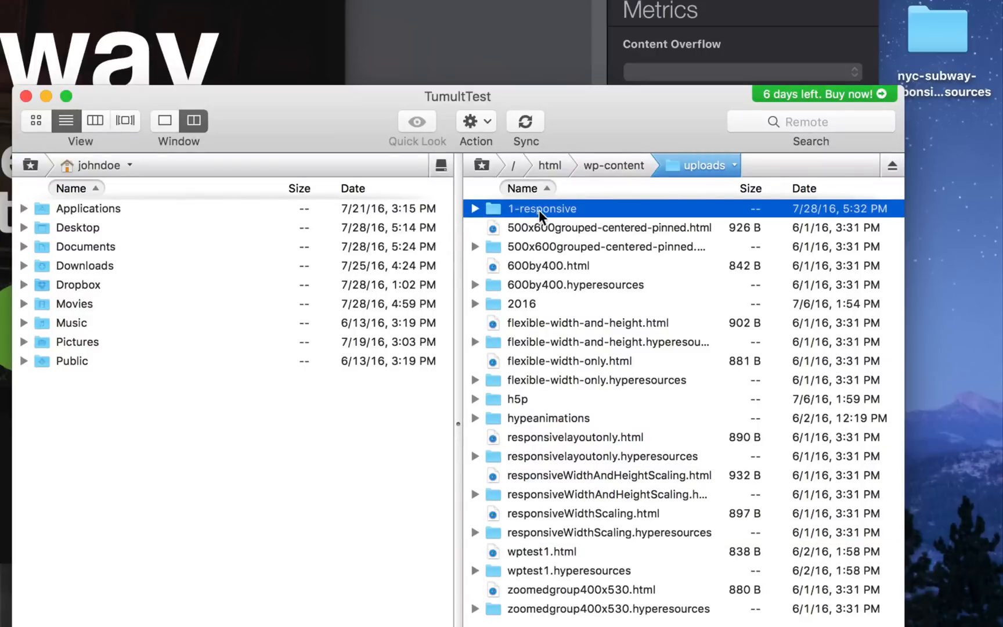
double_click(541, 207)
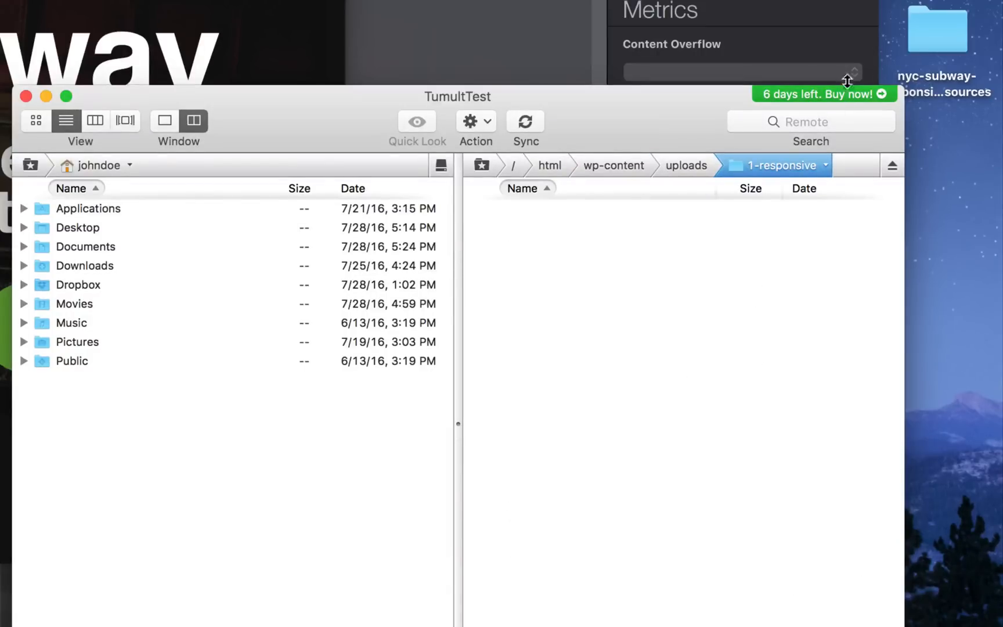
Upload nyc-subway-responsive.hyperresources into it and open the generated script file's options
left_click_drag(936, 32, 638, 269)
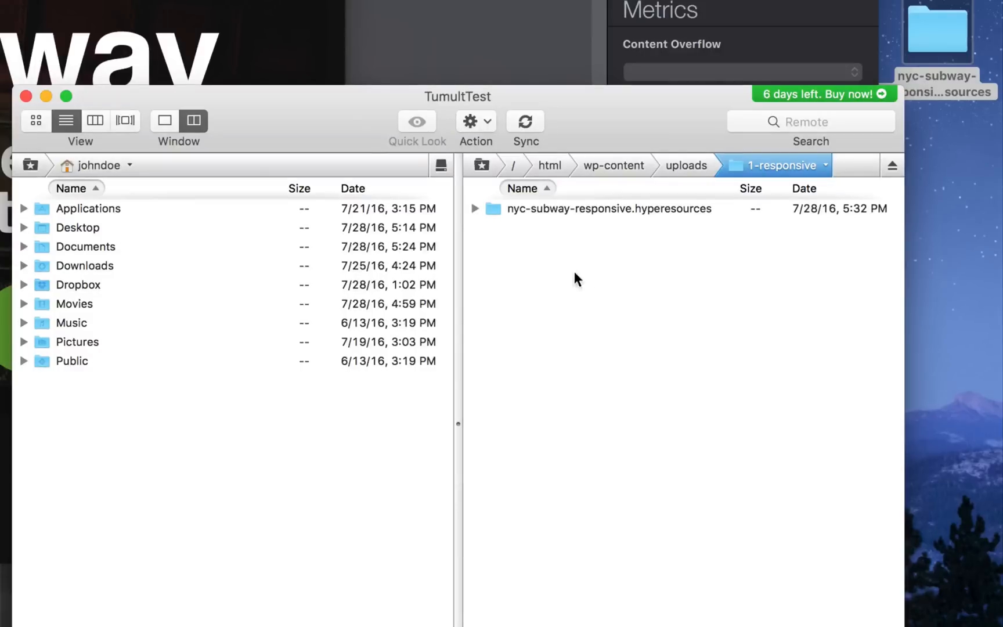
left_click(476, 208)
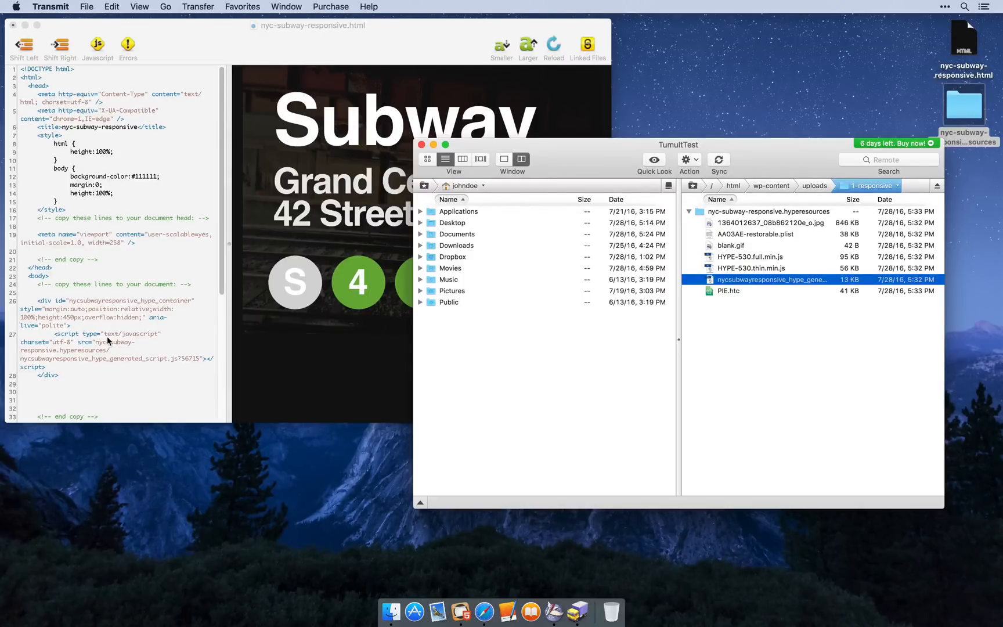
left_click(748, 314)
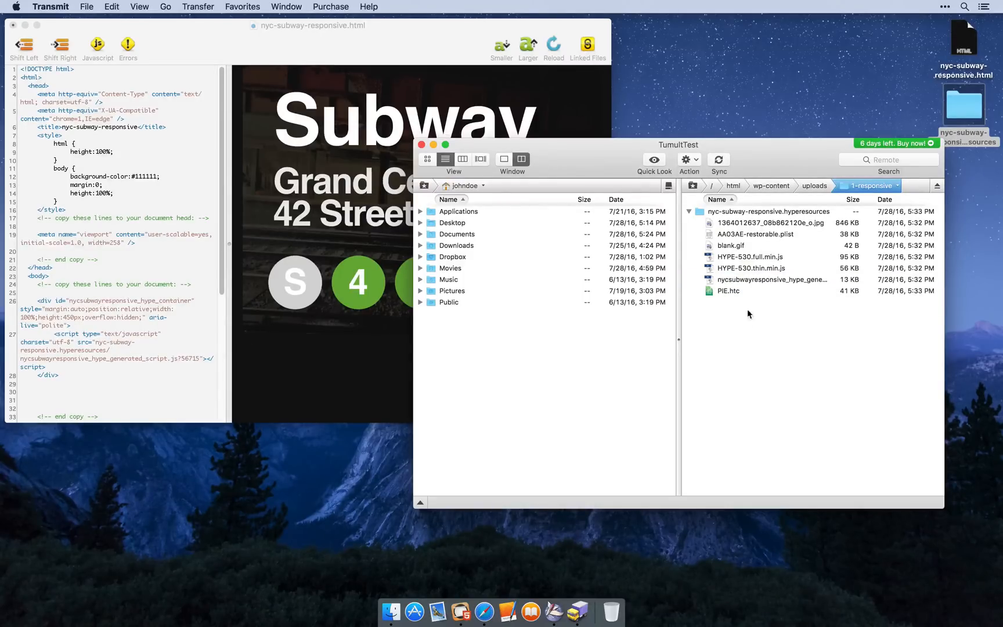
right_click(771, 279)
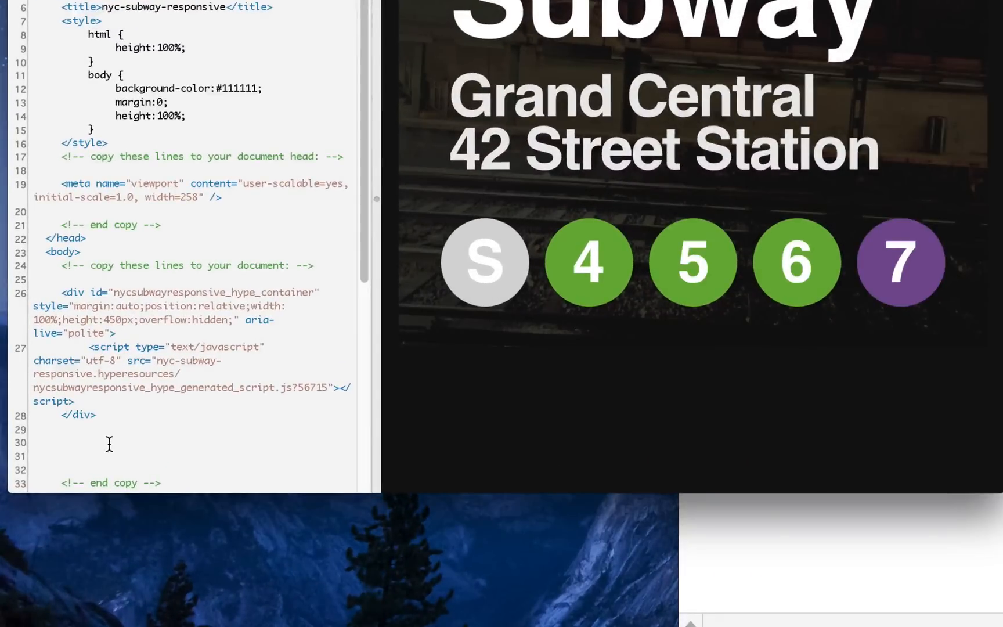
type("ftp://ftp.rememberi.es//html/wp-content/uploads/1-responsive/nyc-subway-responsive.hyperesources/nycsubwayresponsive_hype_generated_script.js")
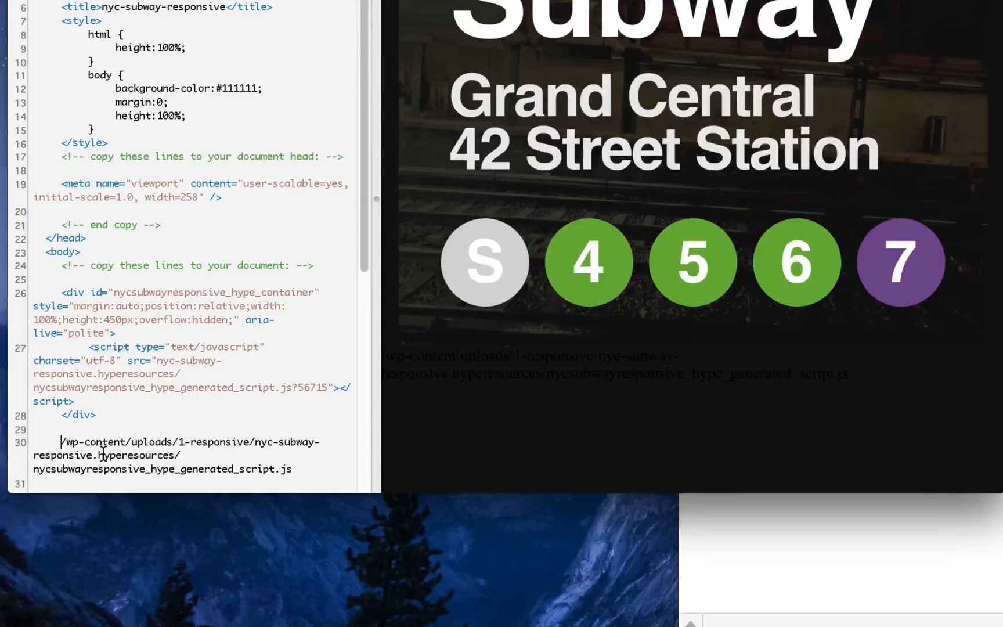
type("http://tumulttest.r")
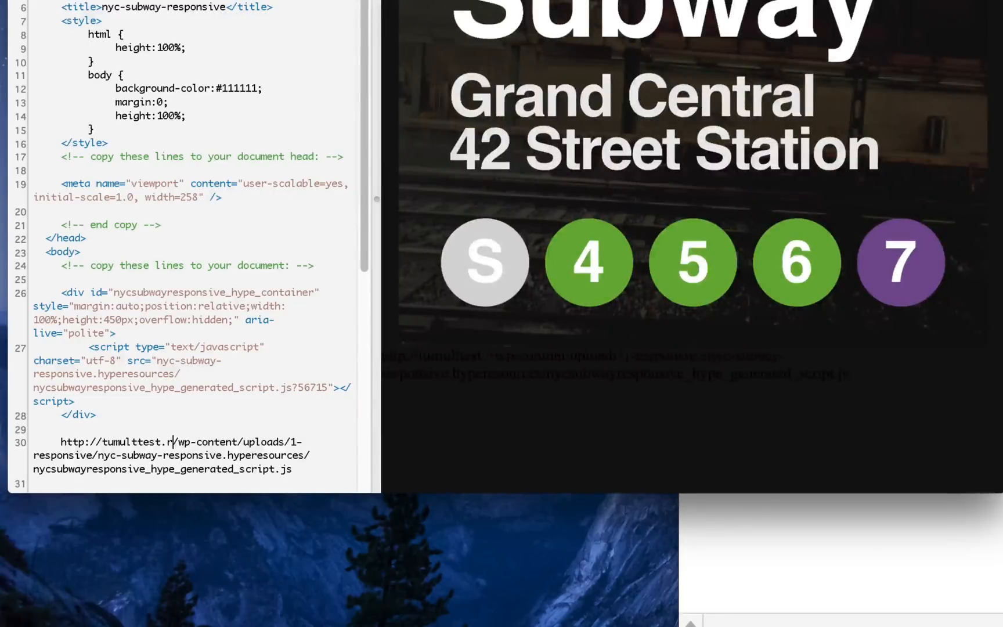
type("ememberi.es")
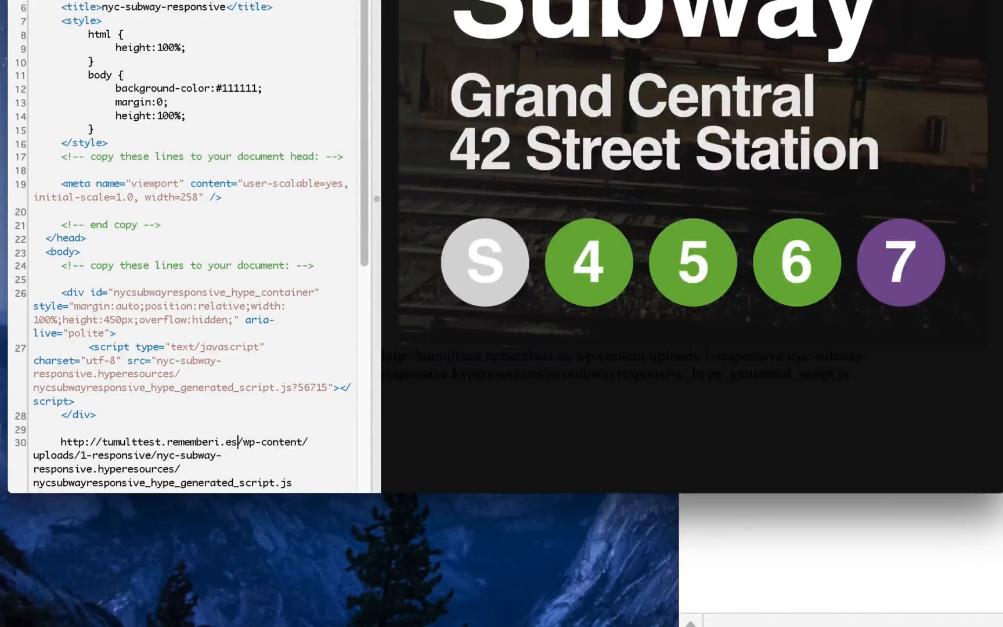
Select the new web address and the relative script path in the src attribute
double_click(72, 441)
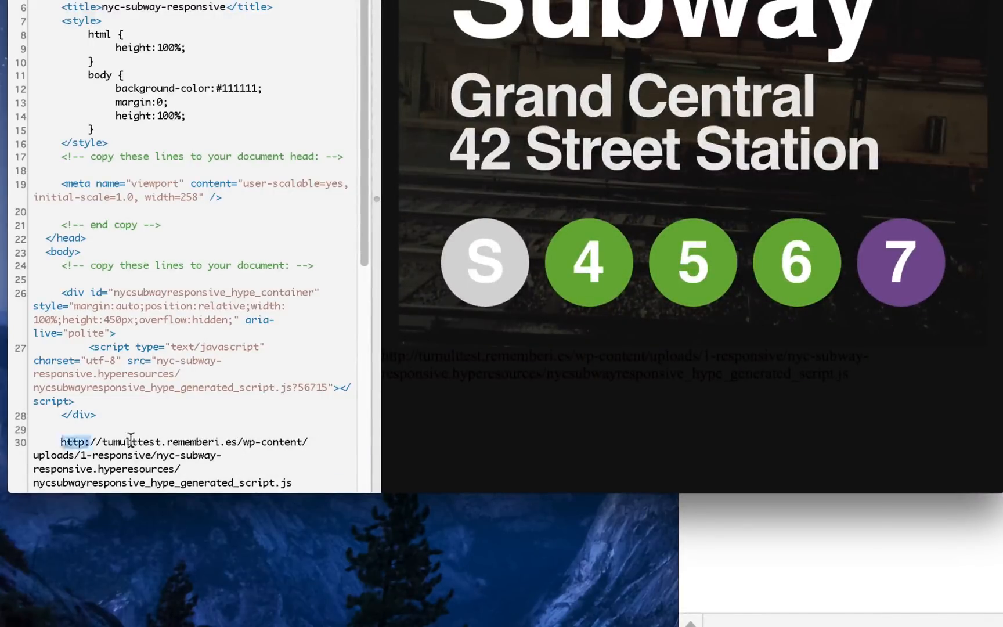
left_click_drag(60, 441, 291, 482)
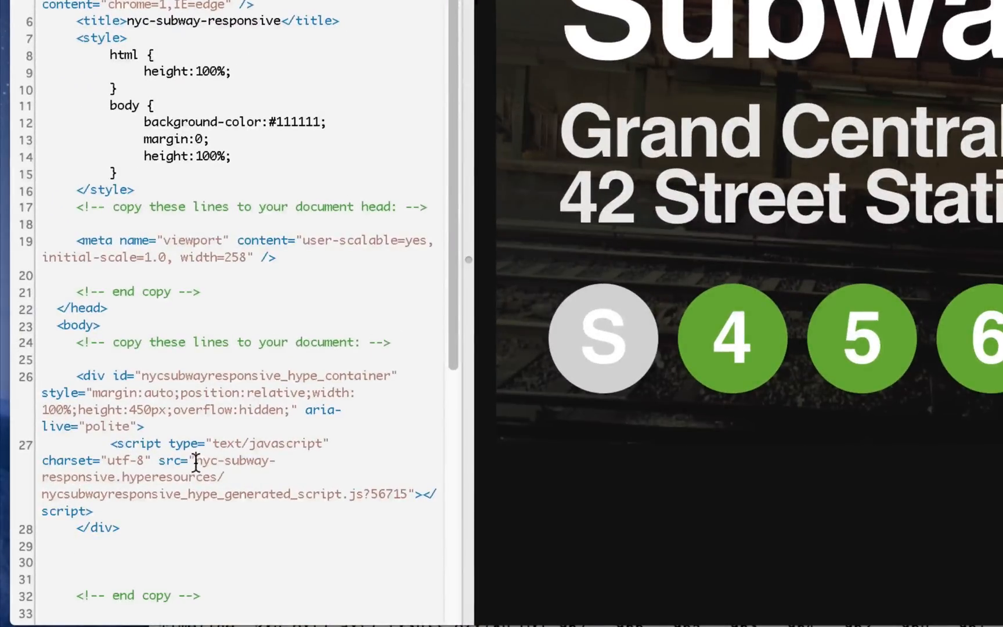
left_click_drag(196, 460, 406, 493)
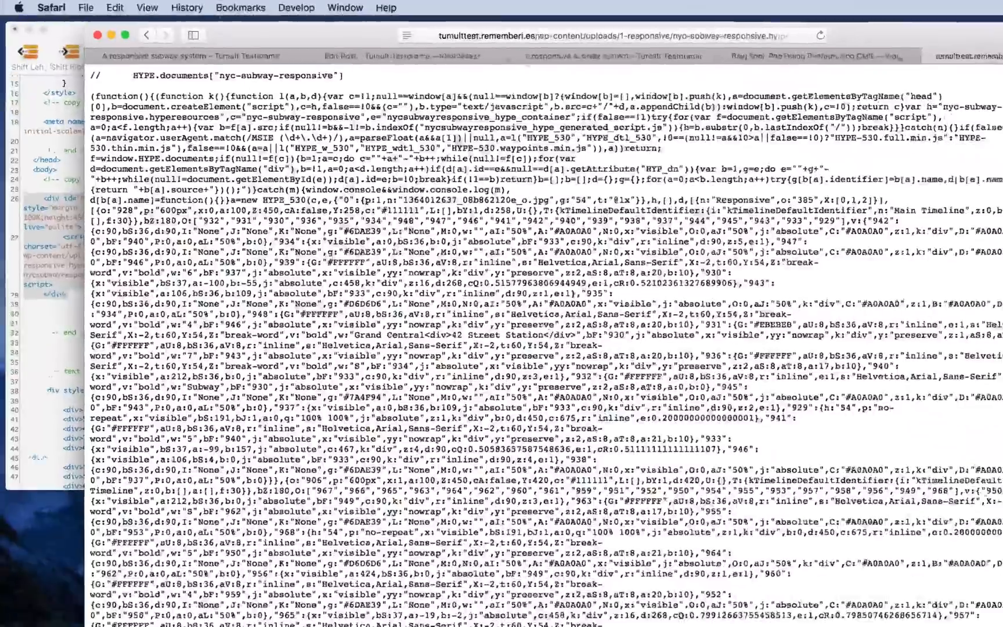
Start a new WordPress post, leaving the current edit page
left_click(332, 48)
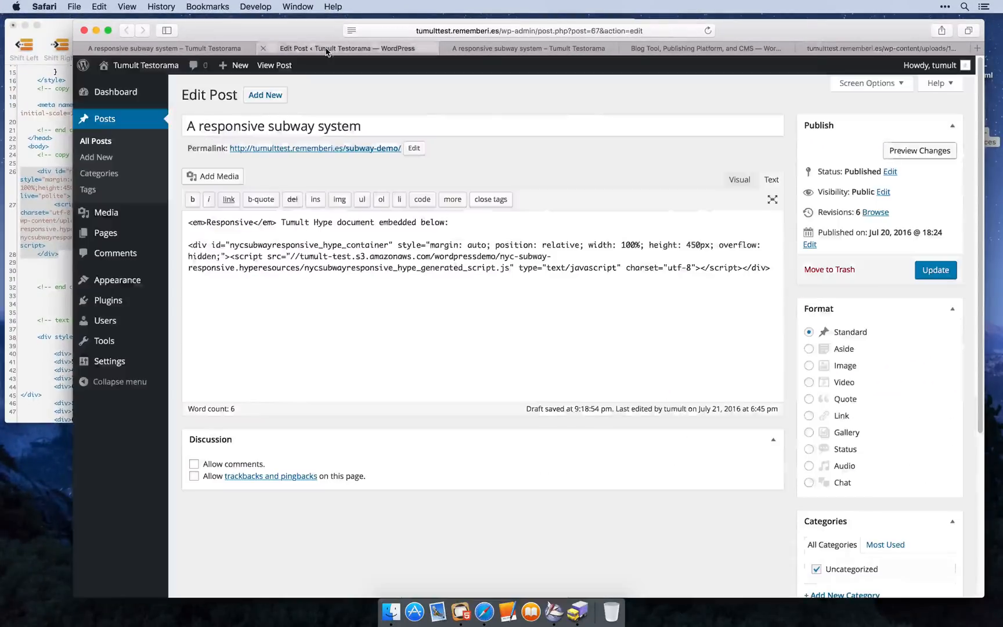
left_click(96, 157)
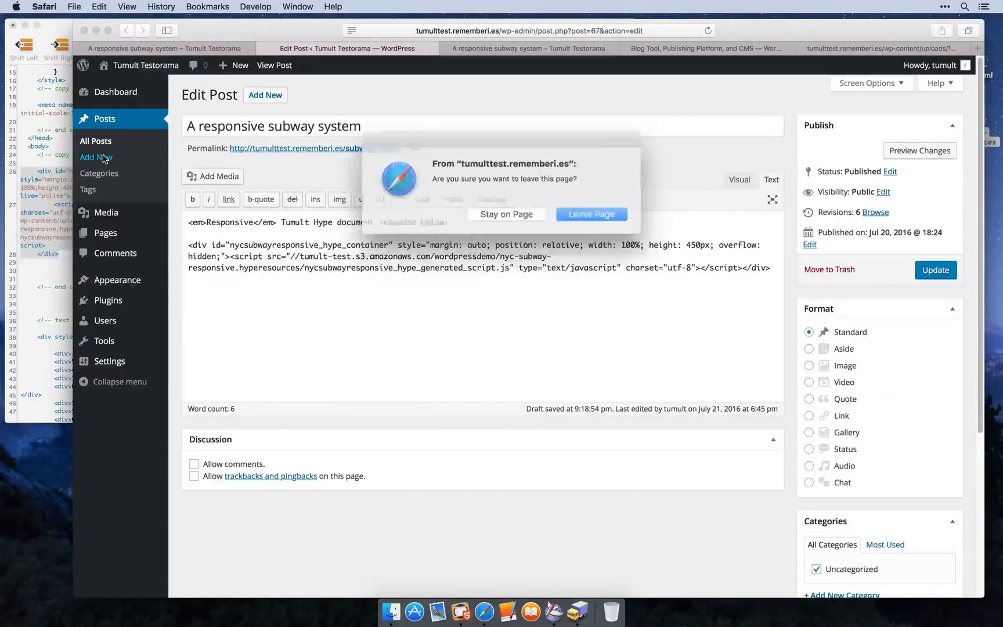
left_click(590, 213)
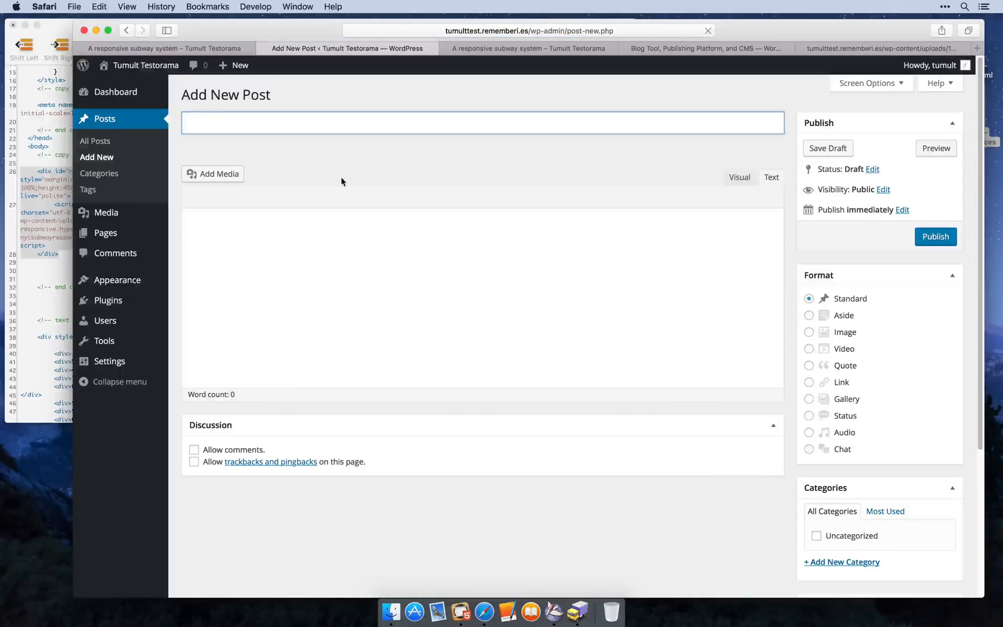
Title the post 'testing my responsive hype document.'
type("testing my")
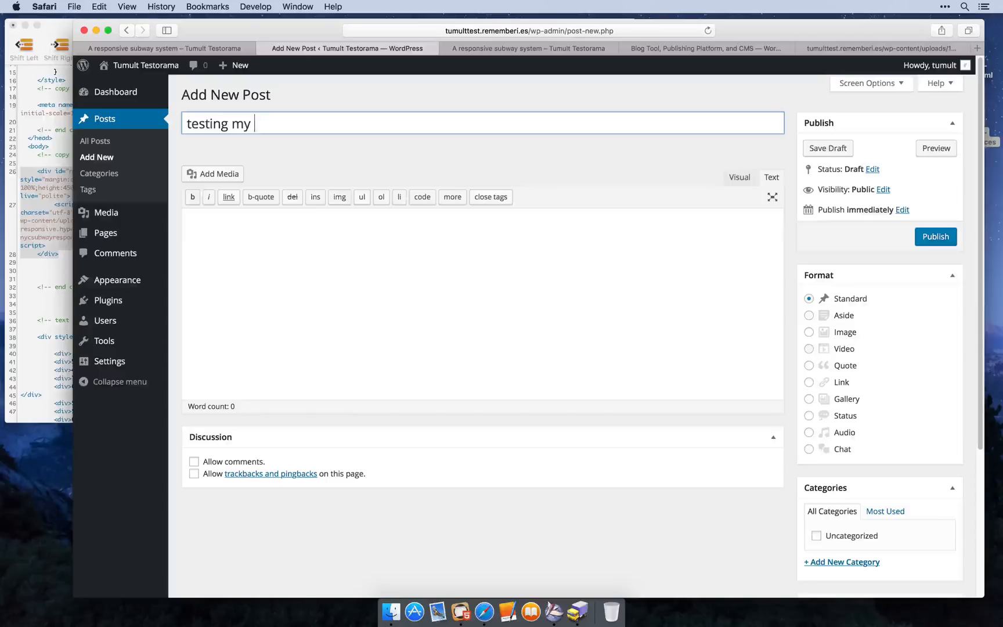
type("responsive")
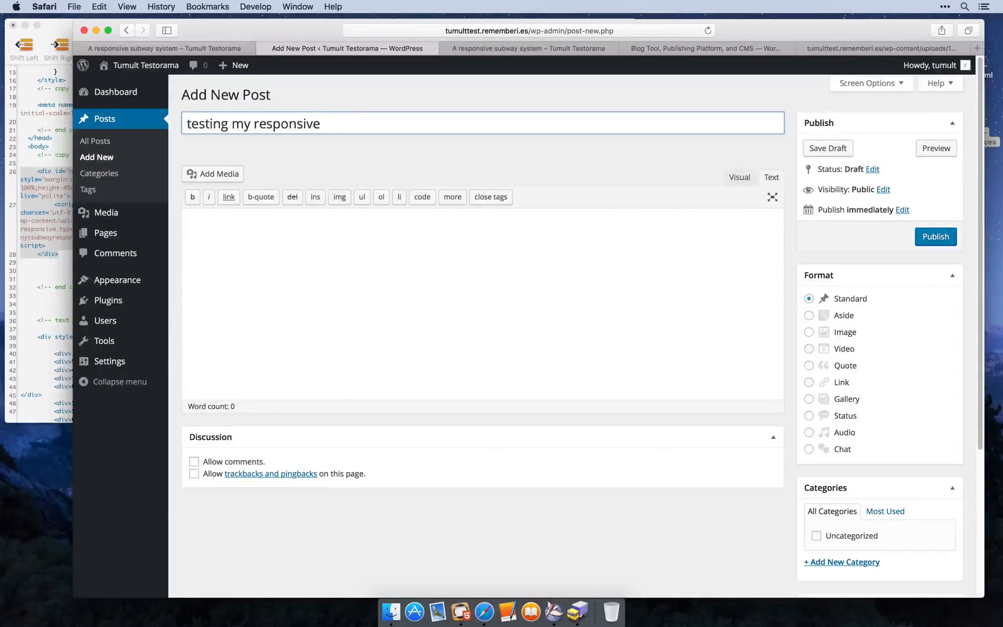
type("hype document.")
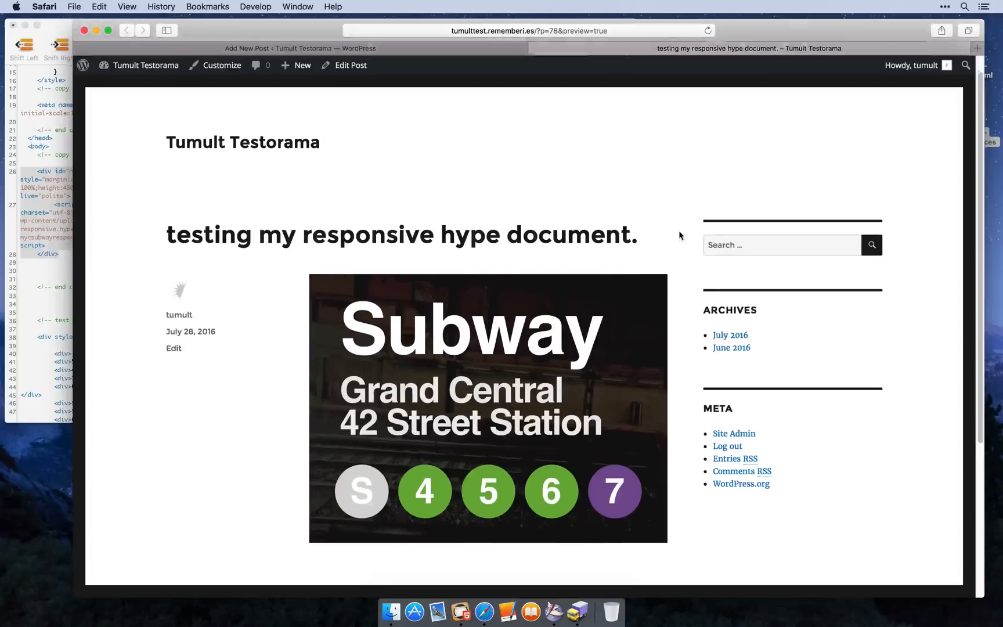
Turn on Safari's Responsive Design Mode from the Develop menu for the post preview
left_click(256, 6)
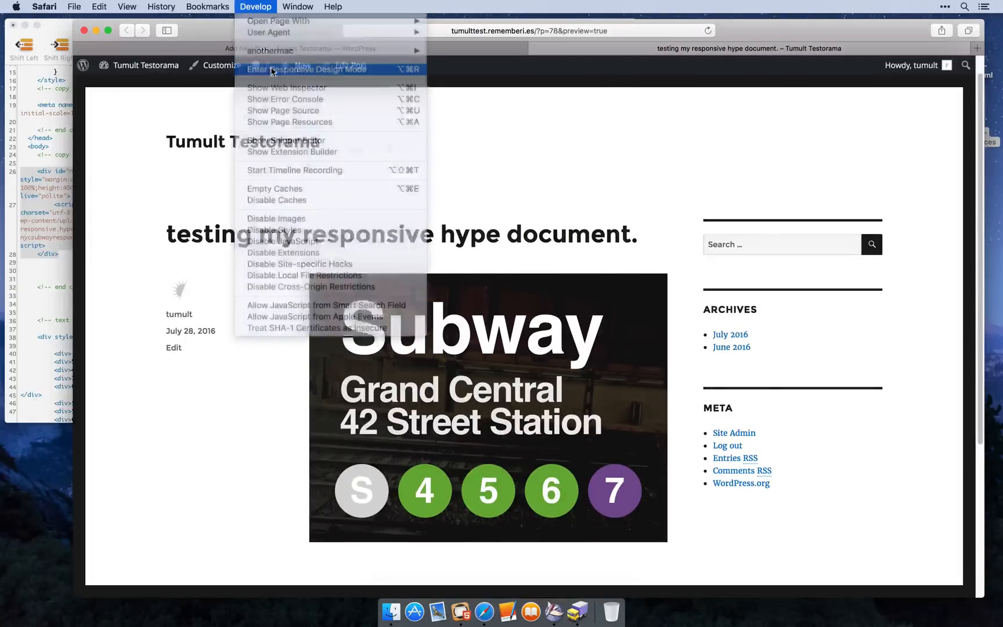
left_click(307, 69)
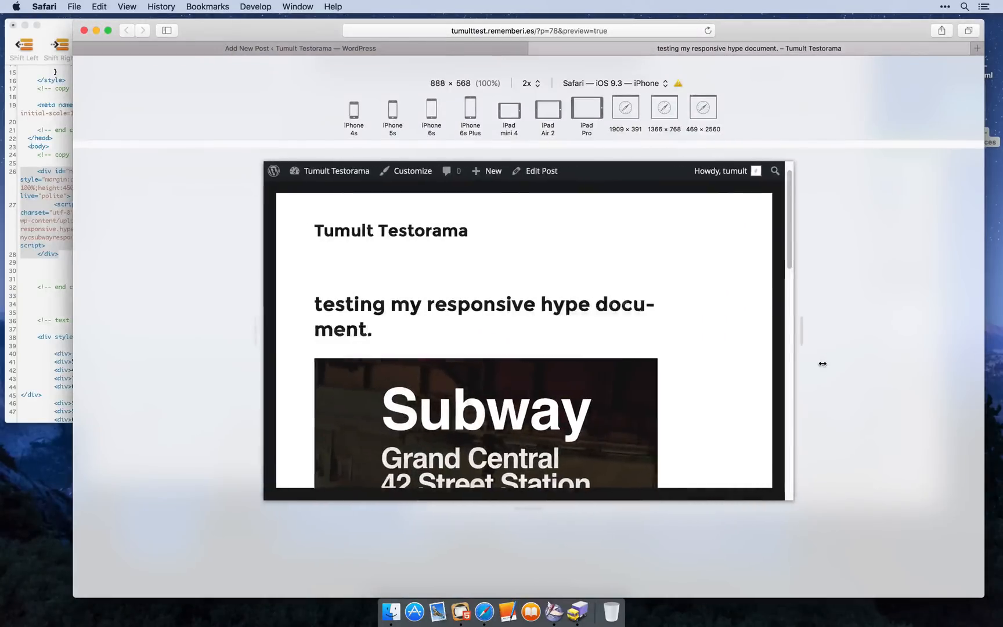